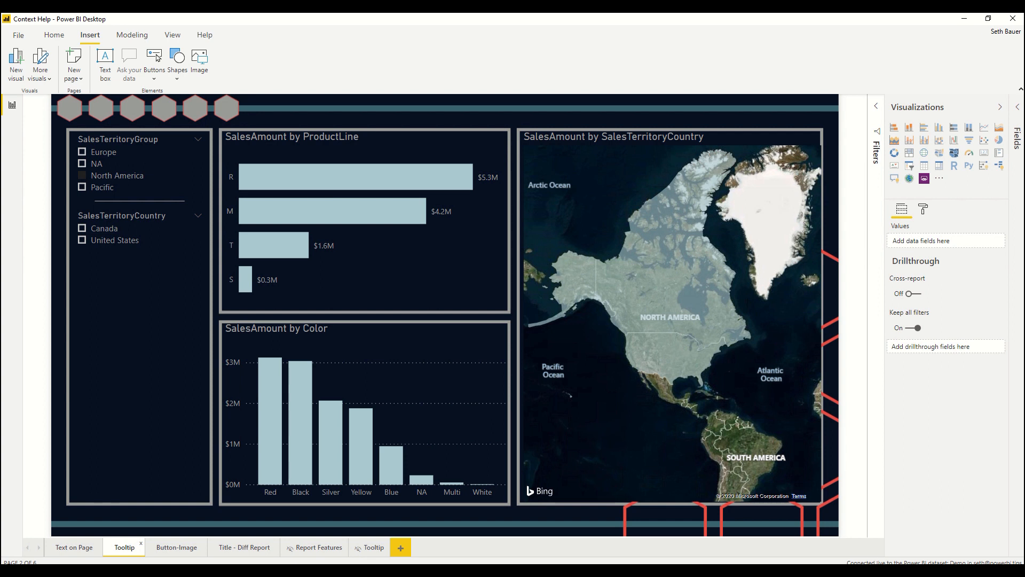
Switch to the Text on Page report page with its explanatory help text box.
click(74, 546)
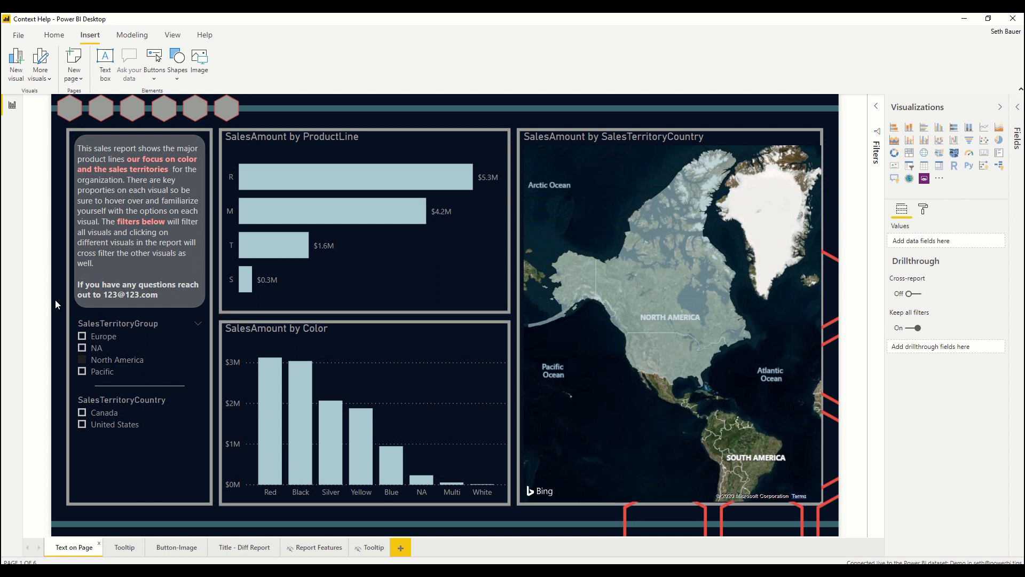
mouse_move(85, 138)
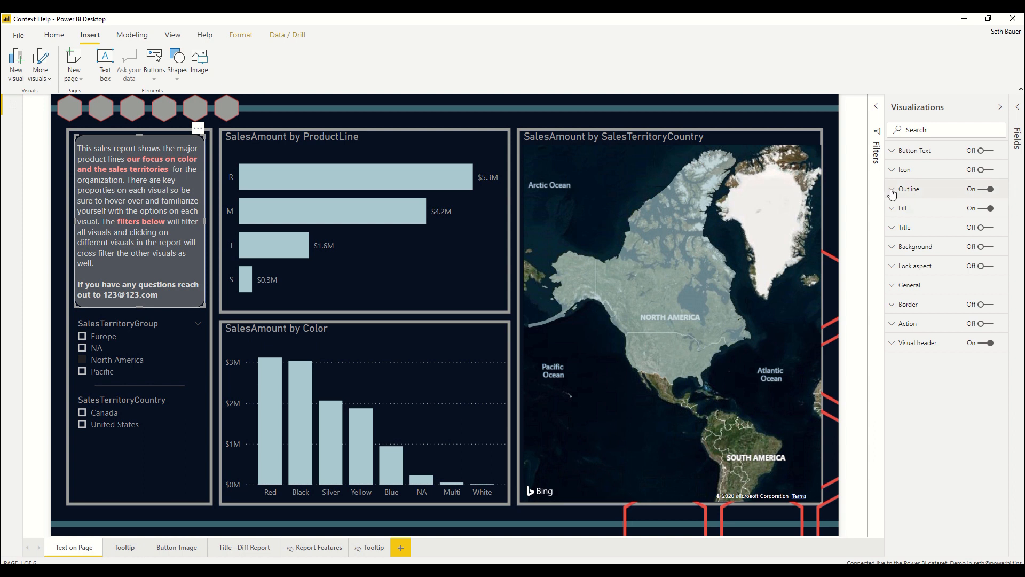
click(908, 189)
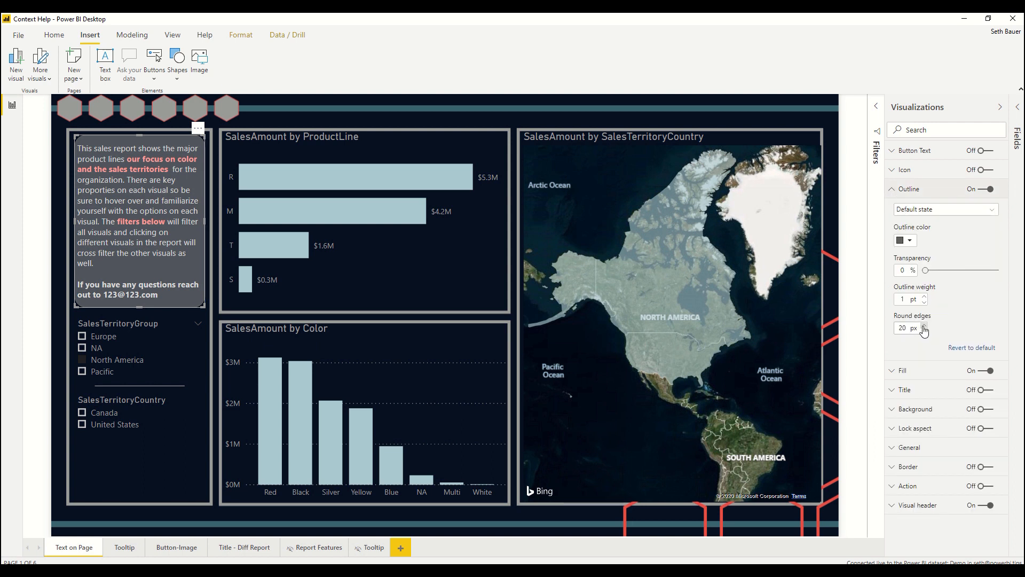
mouse_move(932, 330)
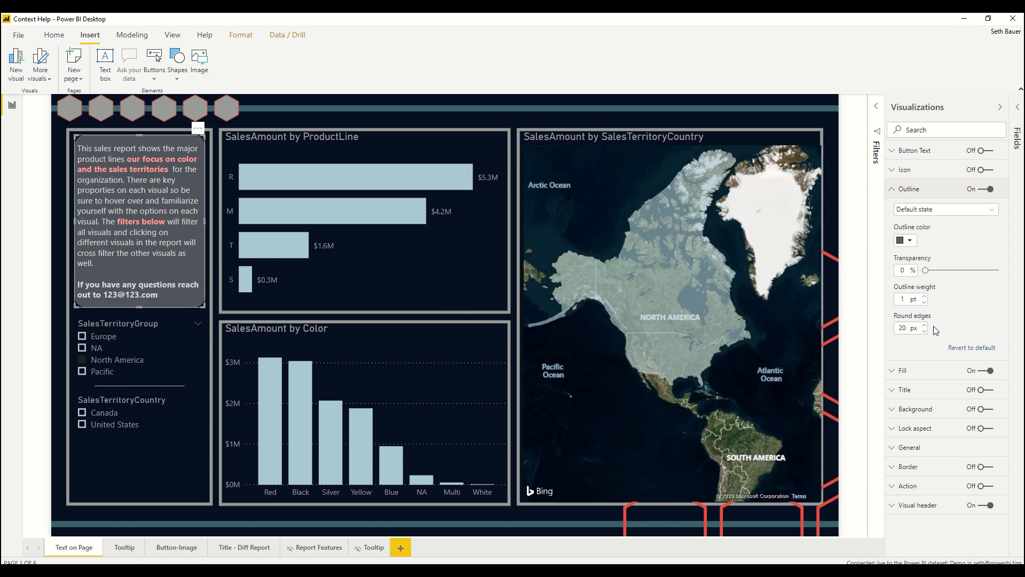
mouse_move(938, 326)
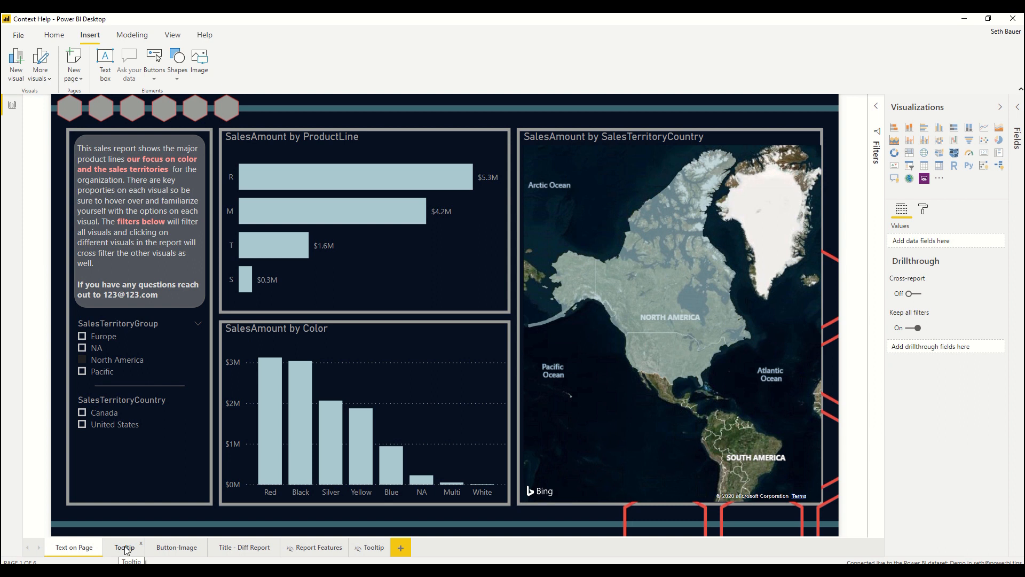
Switch to the Tooltip report page showing the SalesAmount by Color chart.
click(124, 546)
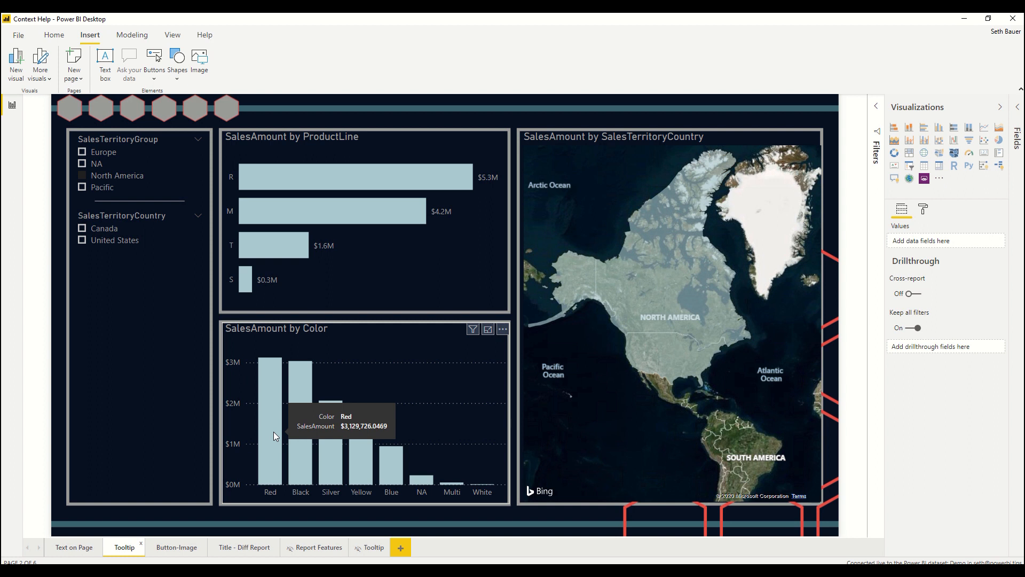
mouse_move(407, 275)
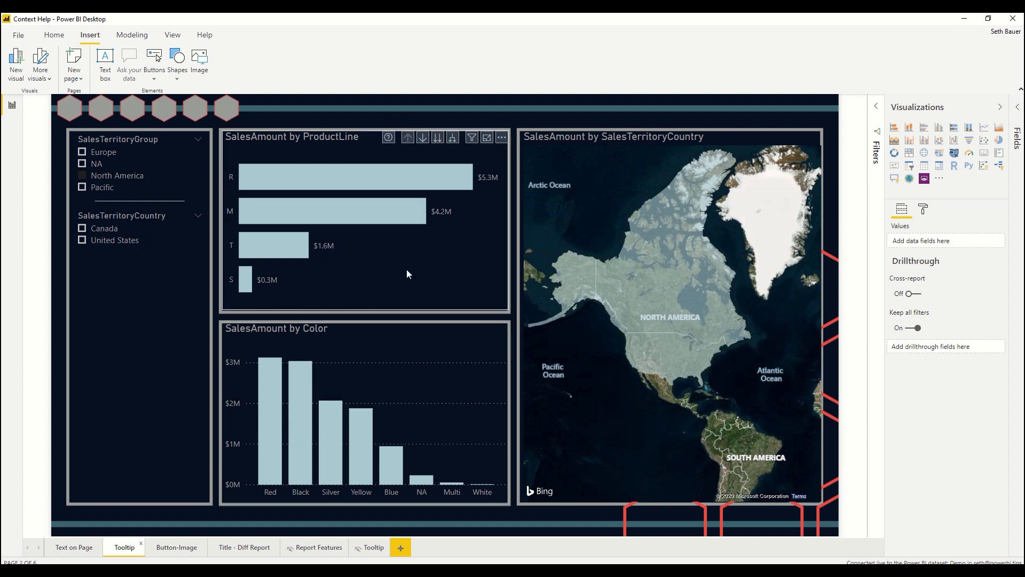
mouse_move(388, 155)
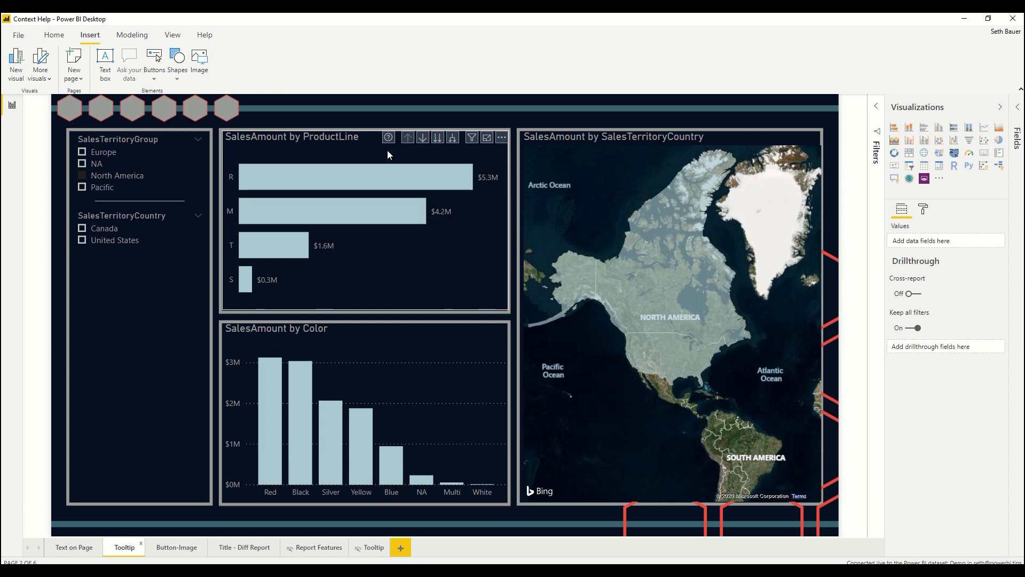
mouse_move(432, 353)
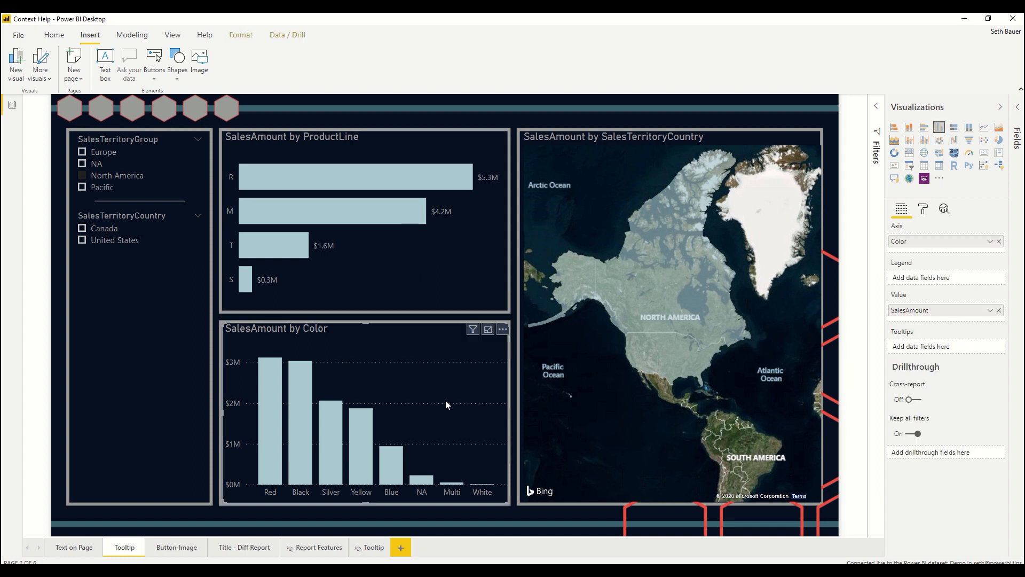
mouse_move(924, 217)
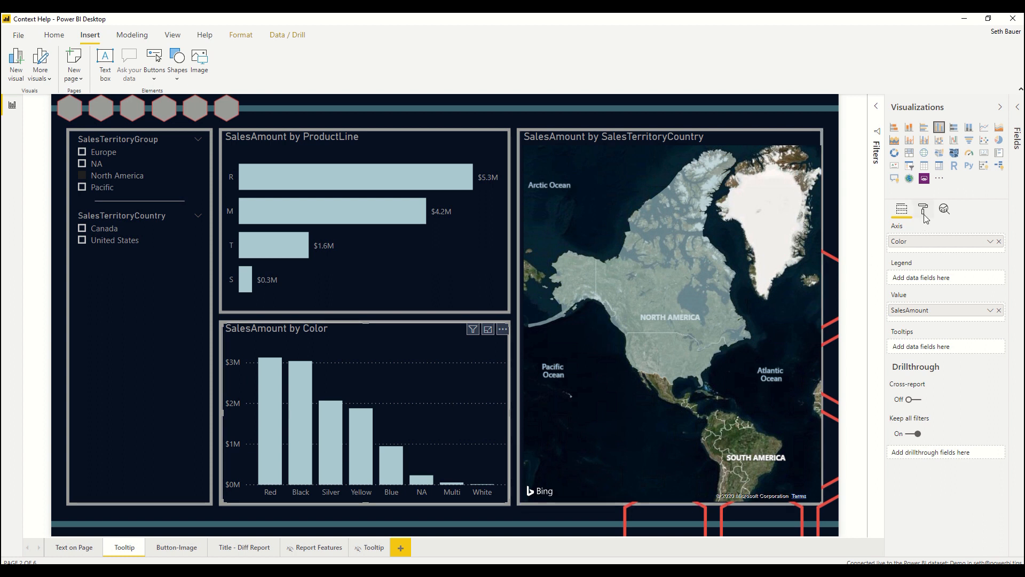
Switch Visual header tooltip icon On in the chart's Visual header format settings.
click(923, 208)
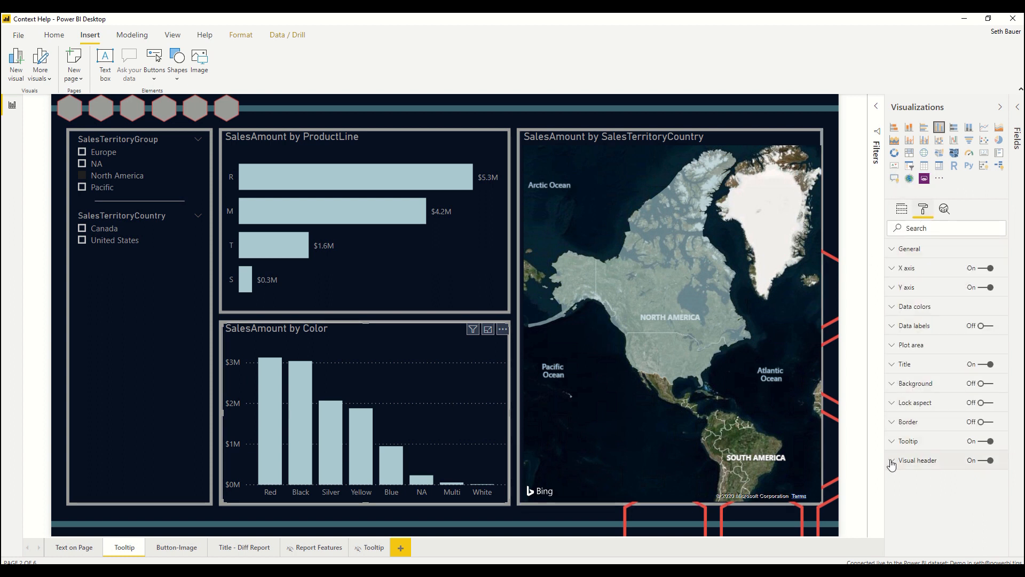
click(891, 459)
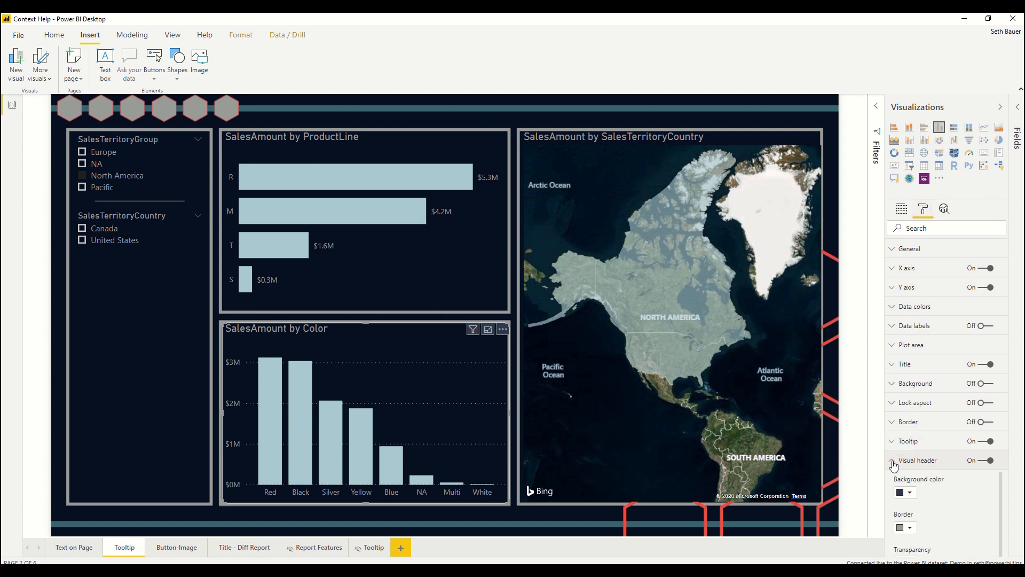
scroll(down, 3)
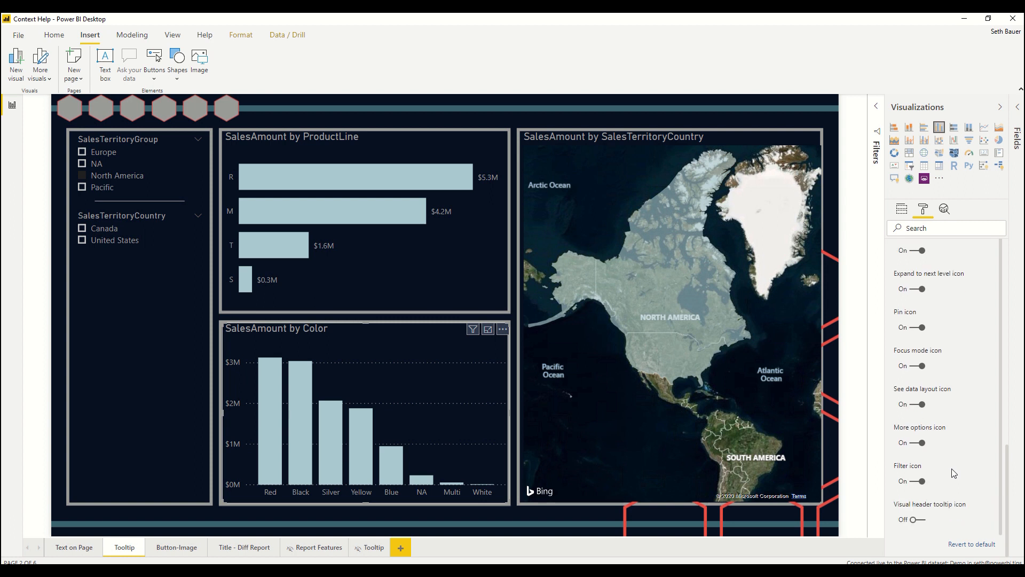
mouse_move(944, 483)
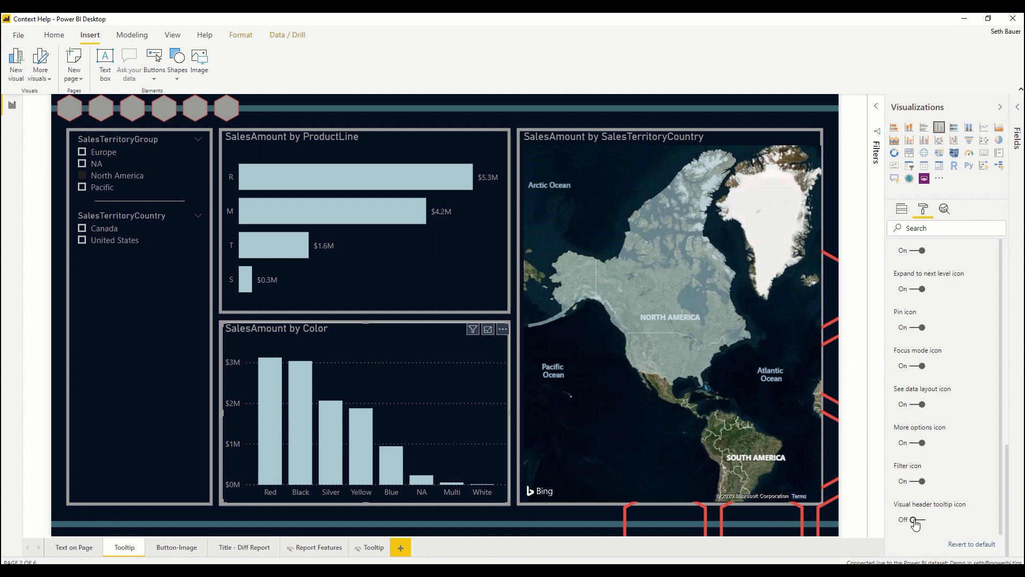
click(914, 518)
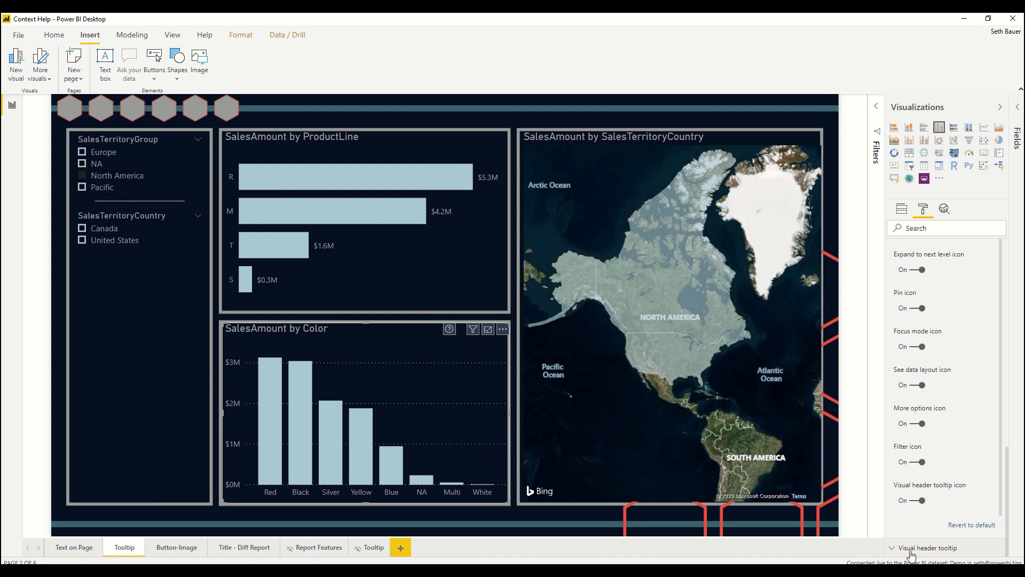
Enter explanatory Tooltip text for the SalesAmount by Color header help icon.
click(927, 547)
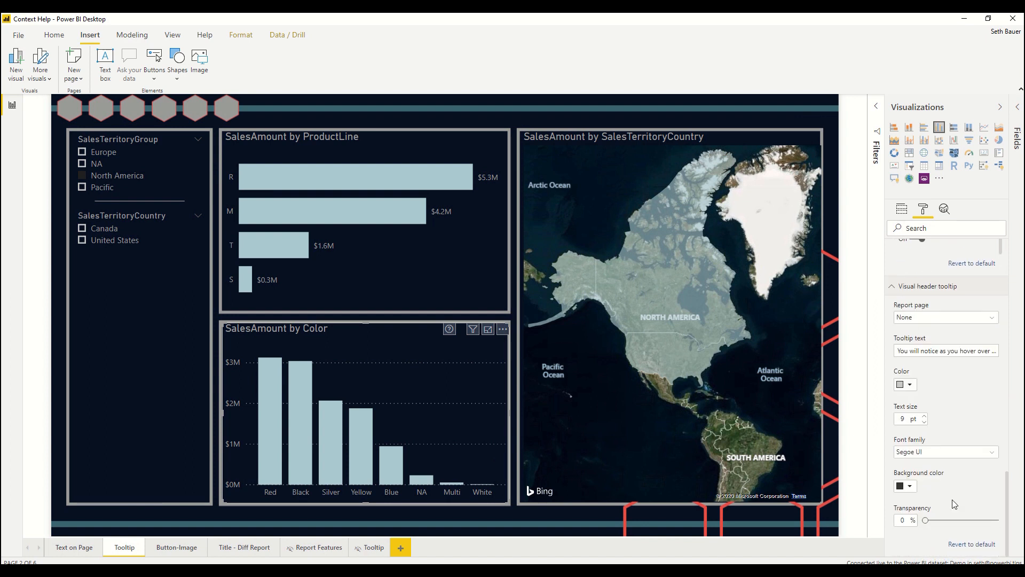
mouse_move(962, 400)
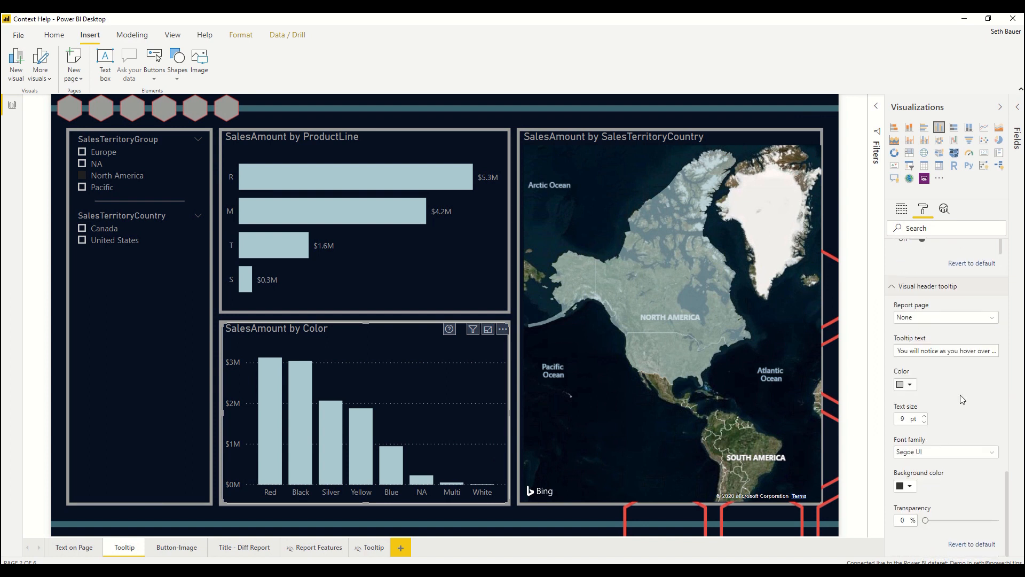
click(945, 350)
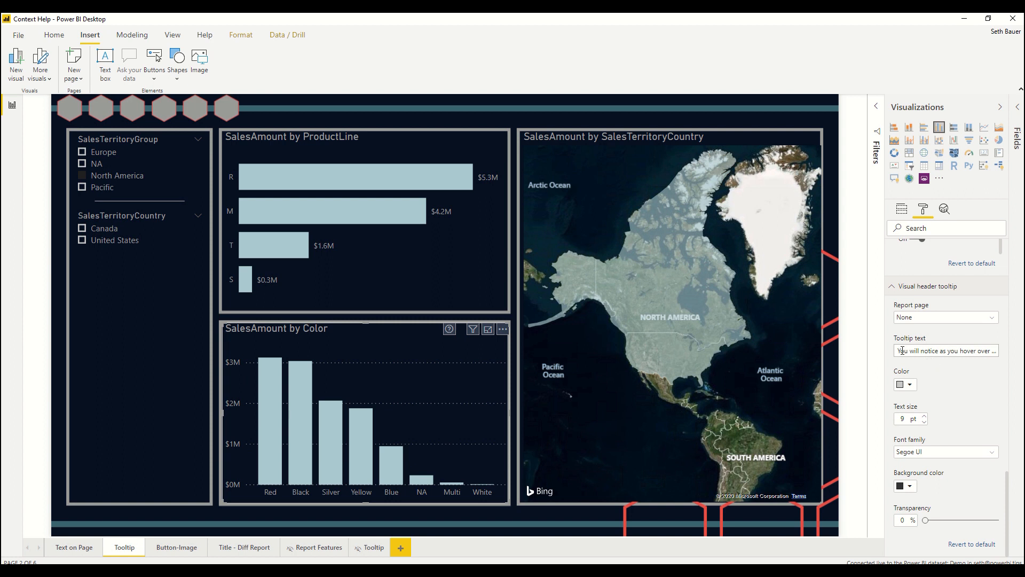
mouse_move(845, 363)
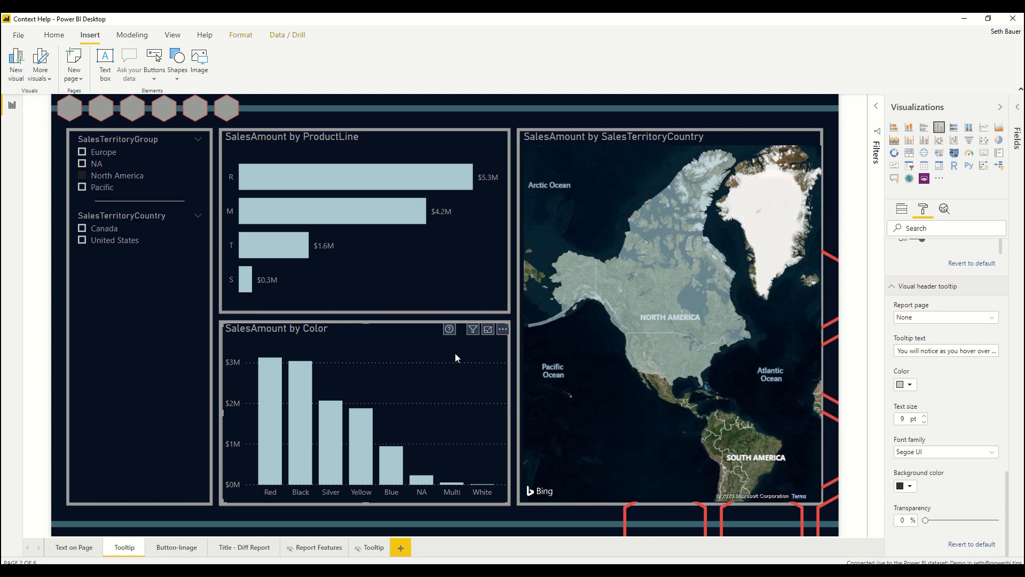
mouse_move(450, 344)
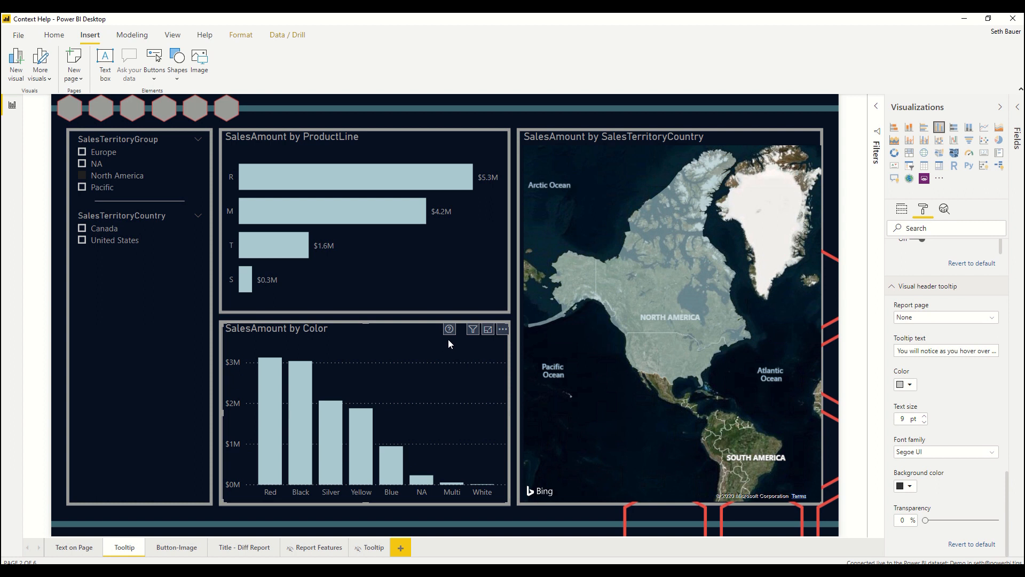
mouse_move(449, 330)
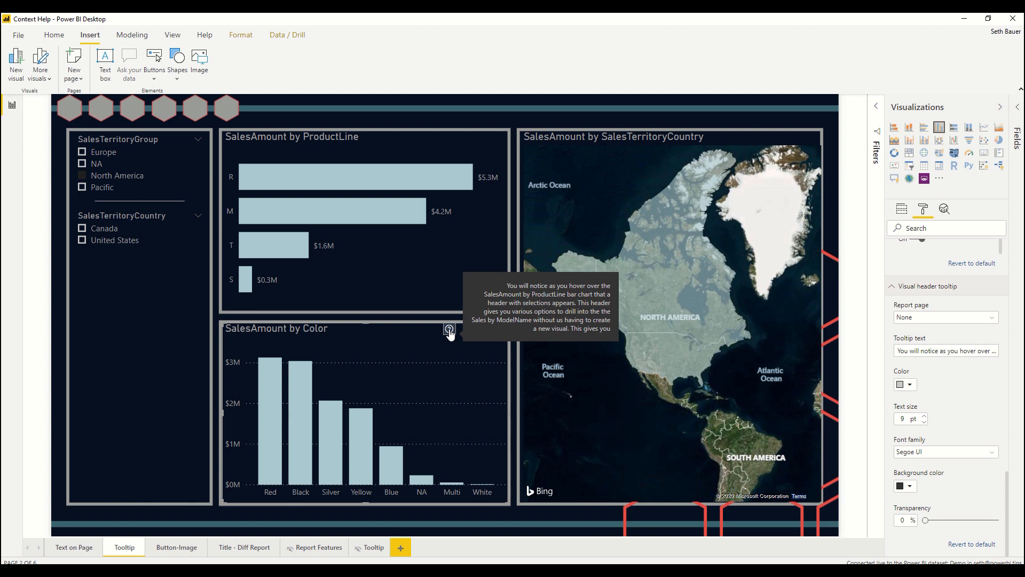
mouse_move(365, 436)
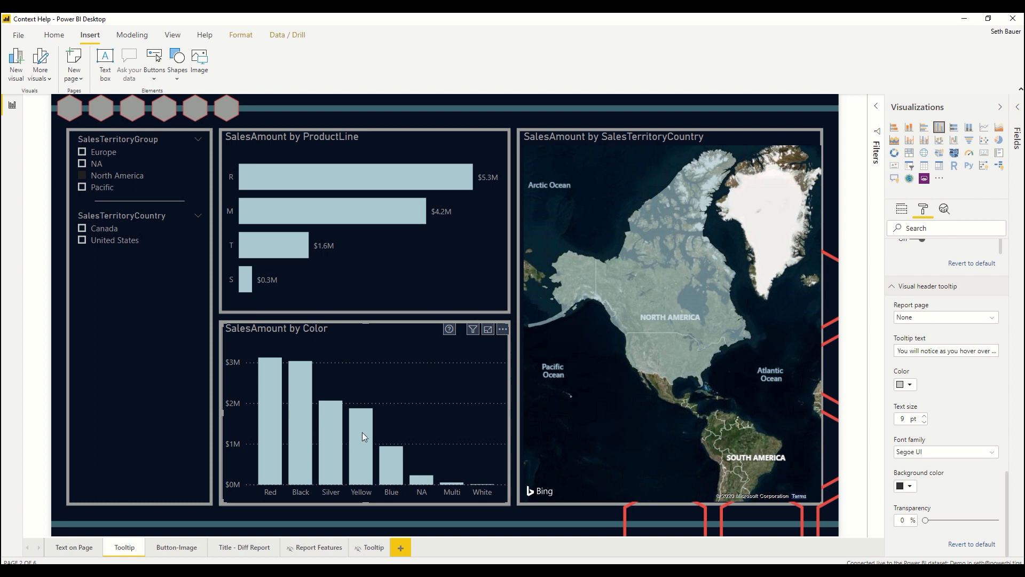
mouse_move(394, 430)
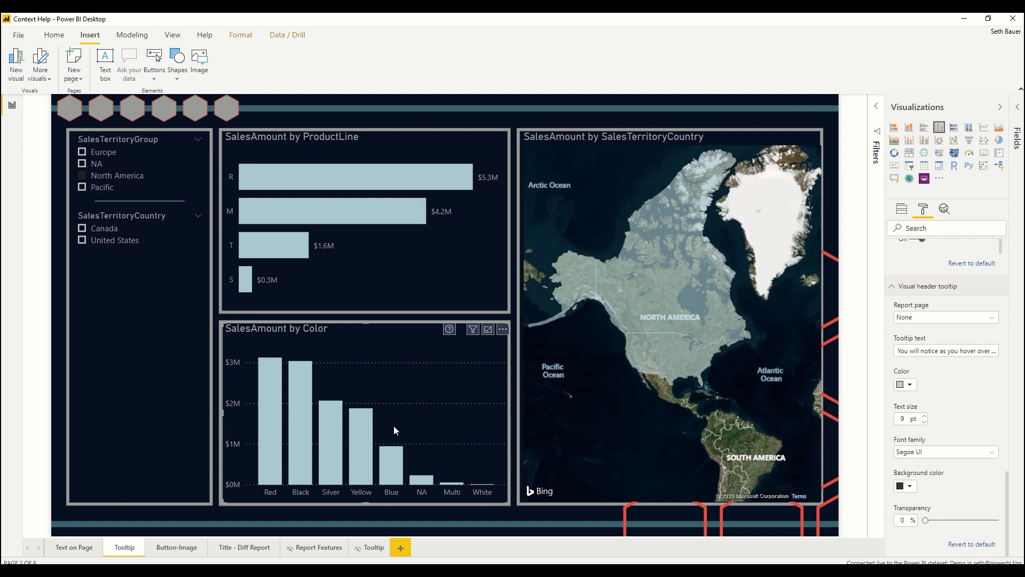
mouse_move(428, 266)
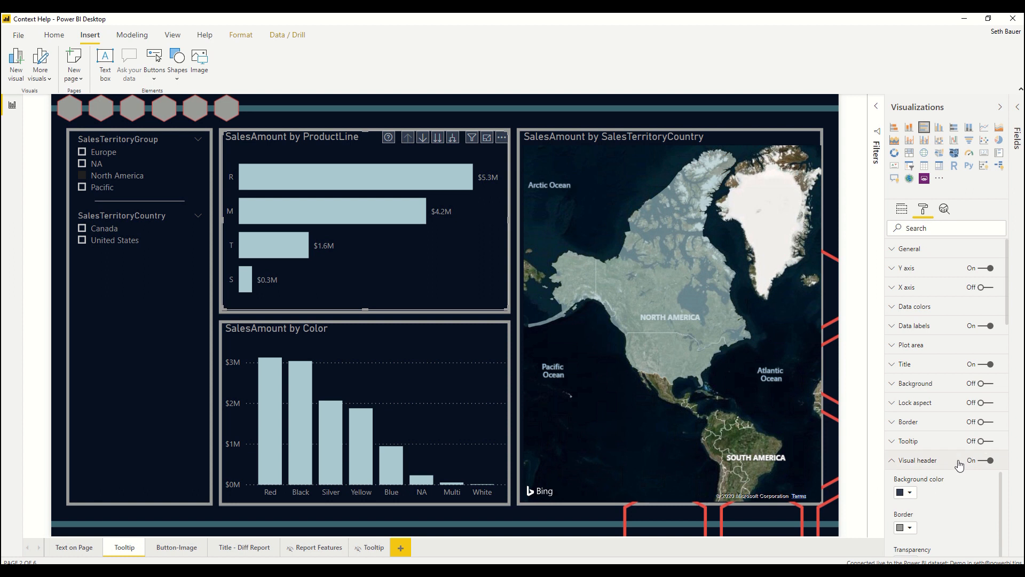
Set the ProductLine chart's header tooltip Report page to 'Tooltip'.
scroll(down, 3)
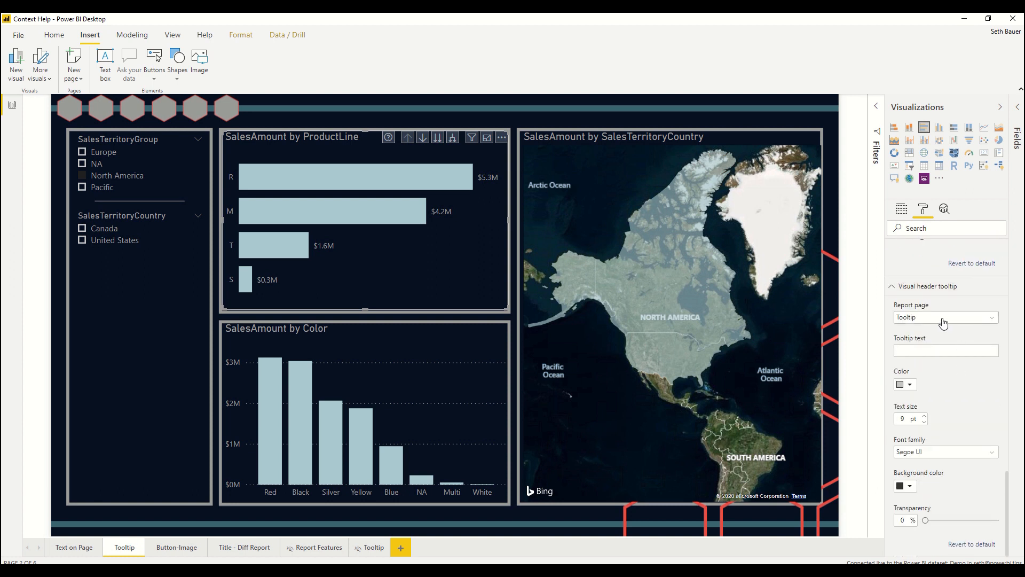
click(945, 318)
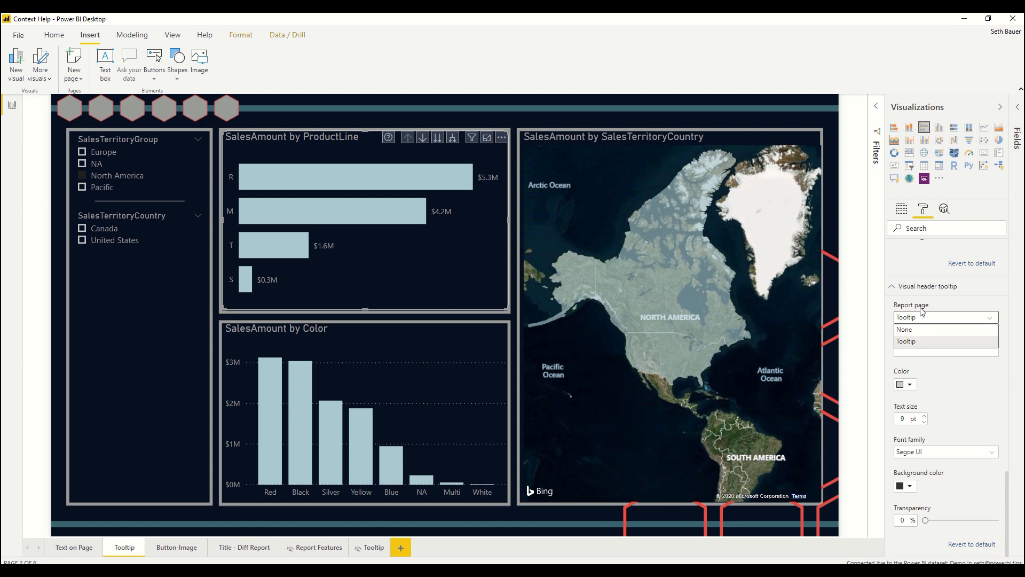
mouse_move(926, 318)
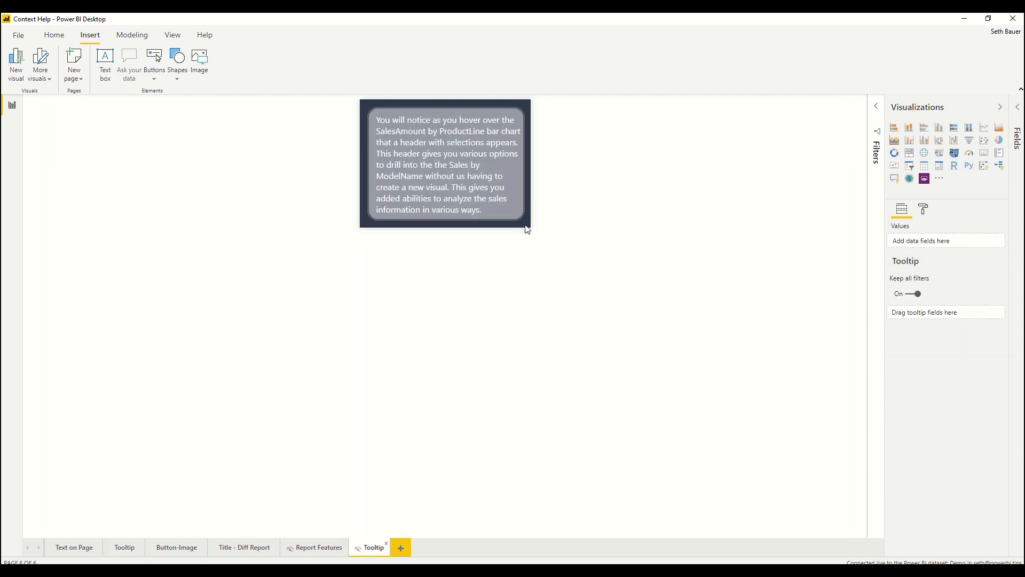
mouse_move(124, 546)
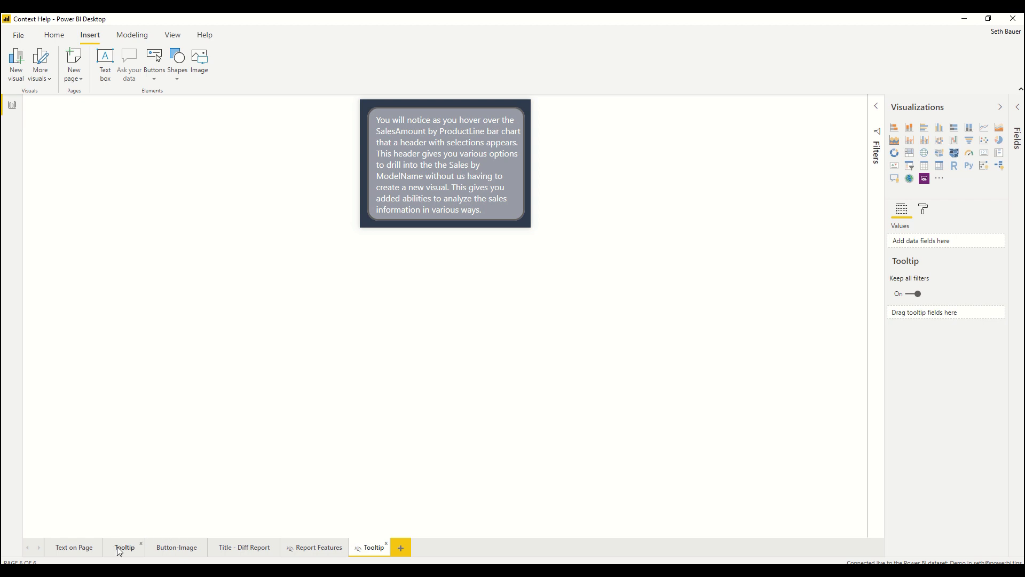
Check the ProductLine chart's header tooltip Report page dropdown on the Tooltip page.
click(124, 546)
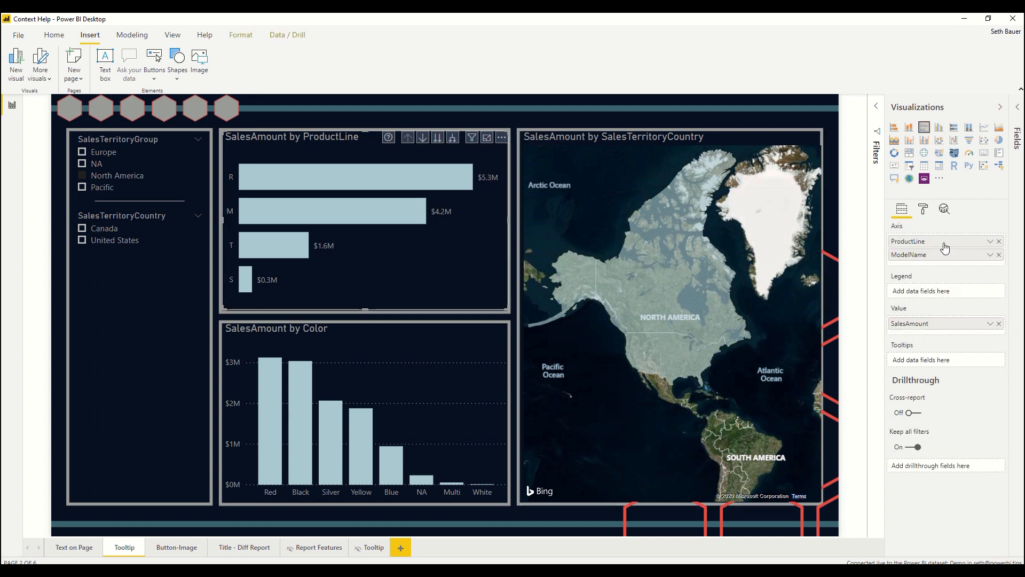
click(922, 208)
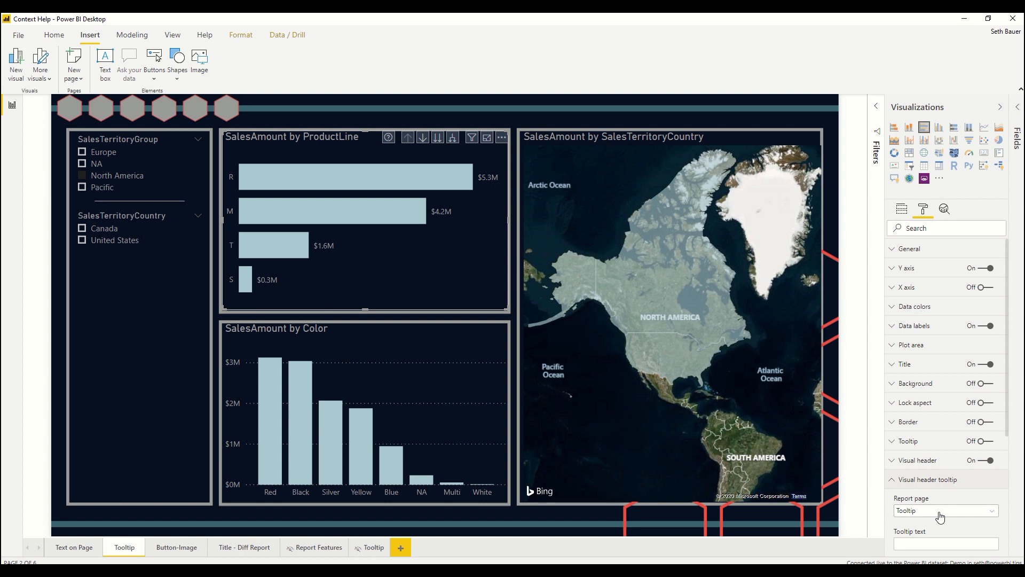
click(944, 510)
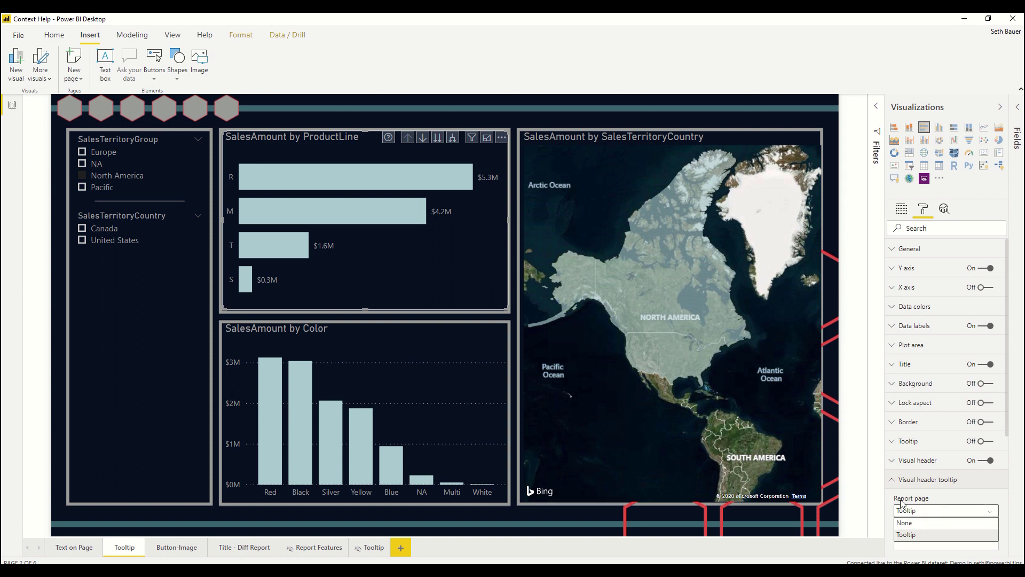
mouse_move(939, 489)
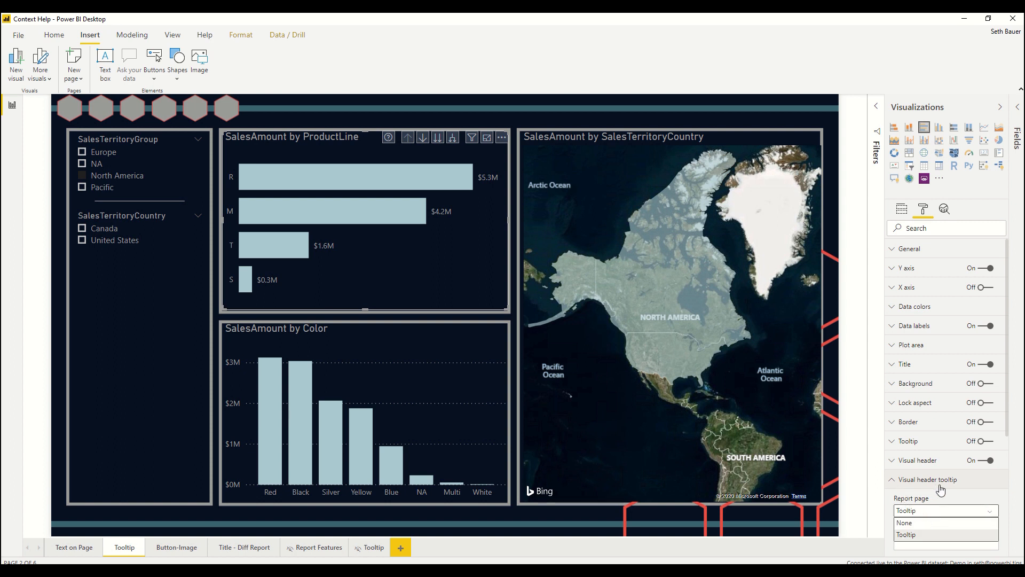
click(175, 546)
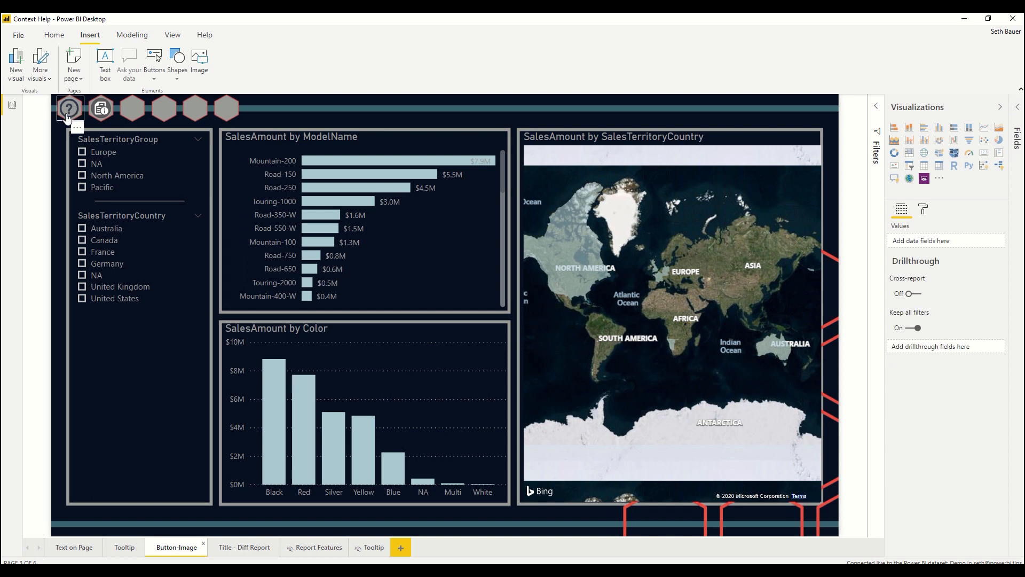
mouse_move(69, 109)
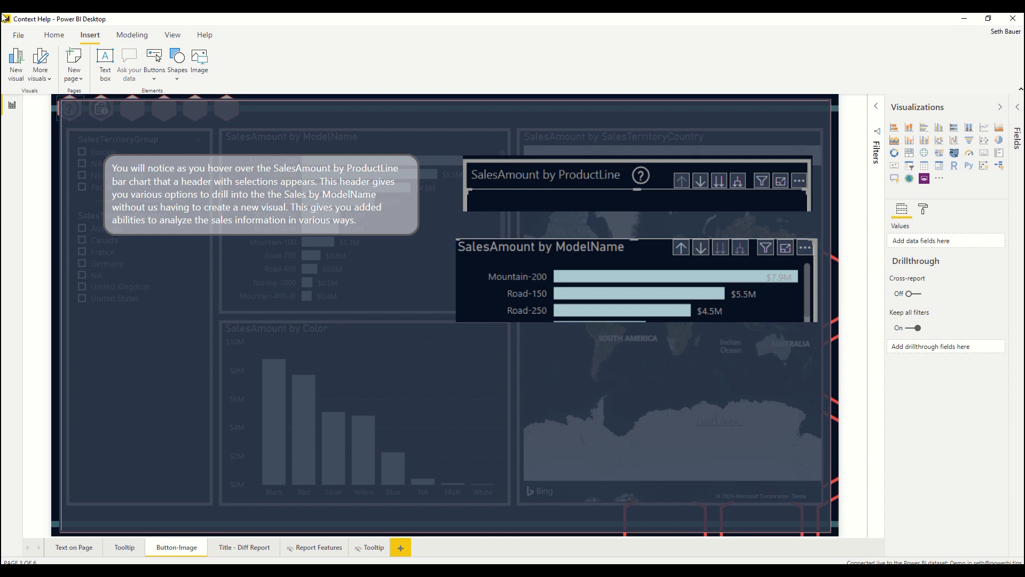
mouse_move(111, 383)
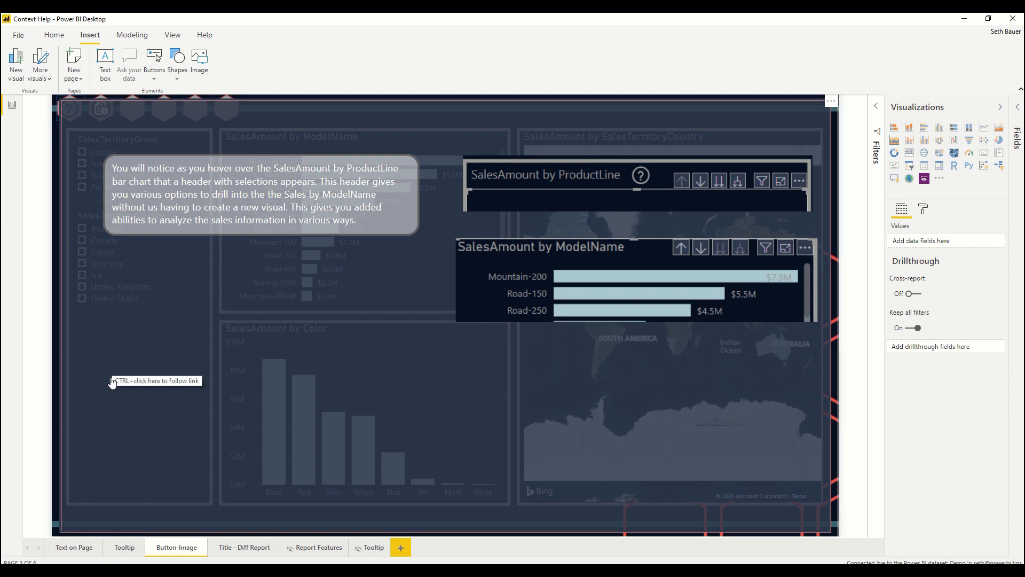
mouse_move(150, 308)
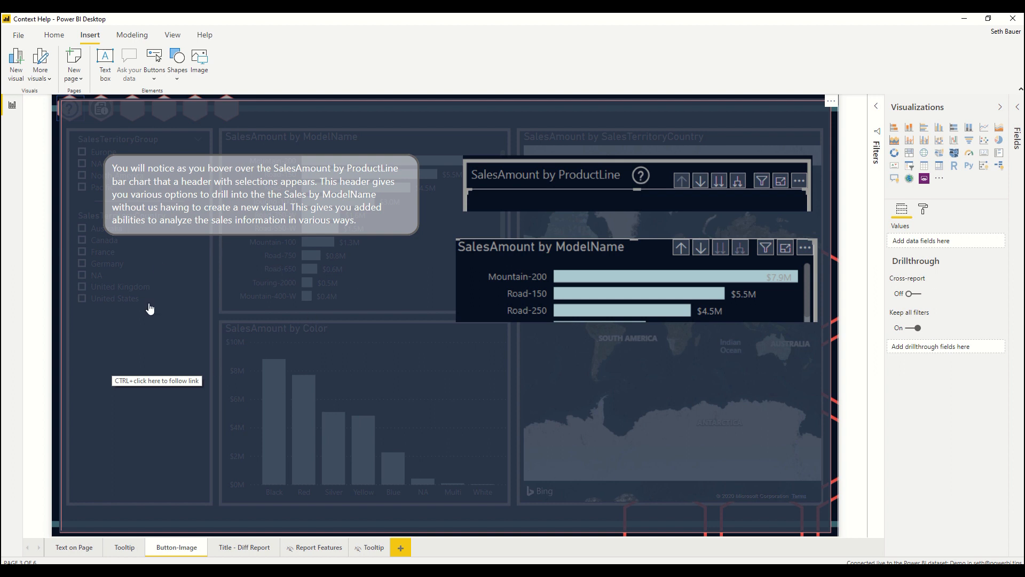
mouse_move(272, 233)
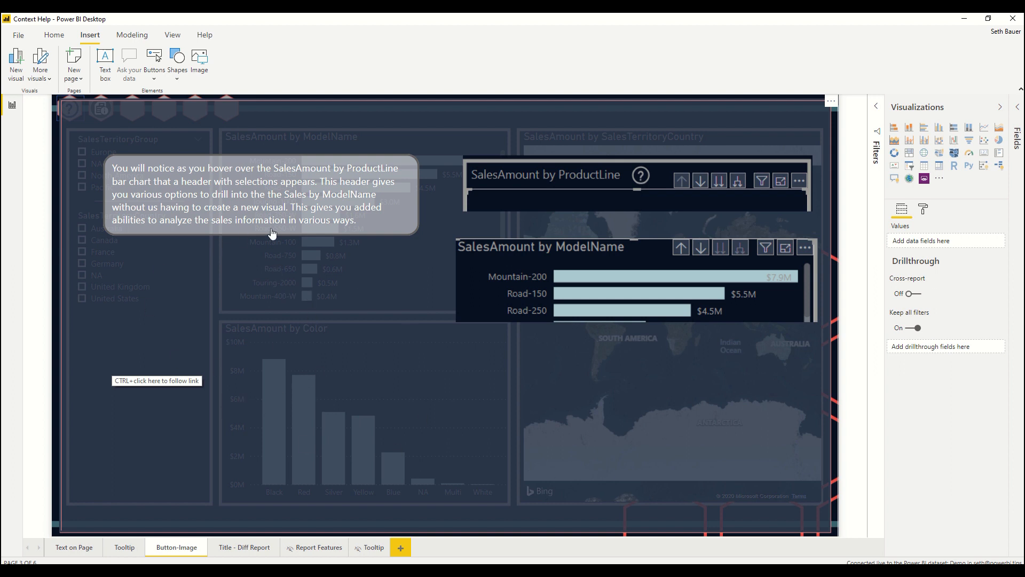
mouse_move(371, 268)
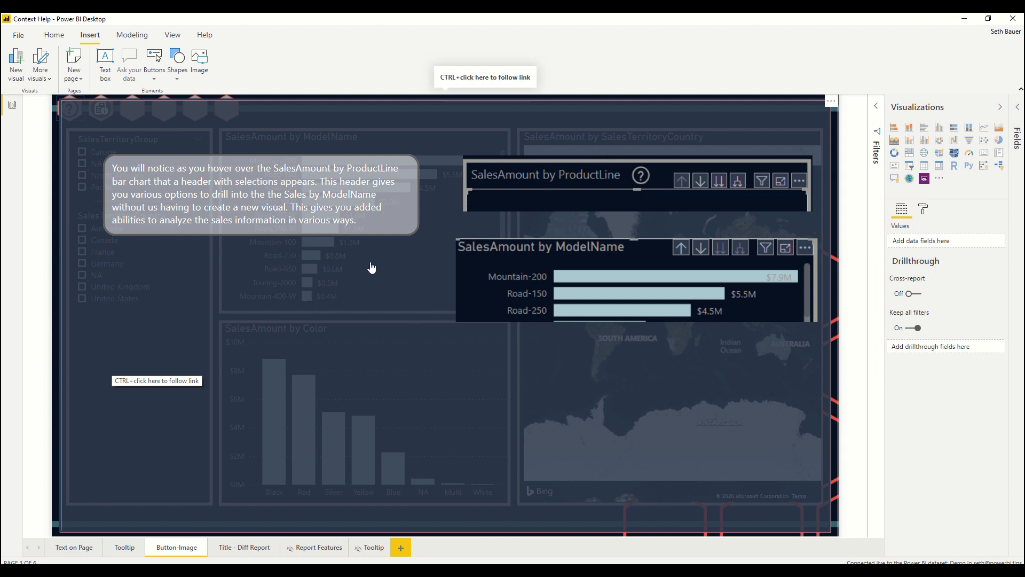
mouse_move(322, 275)
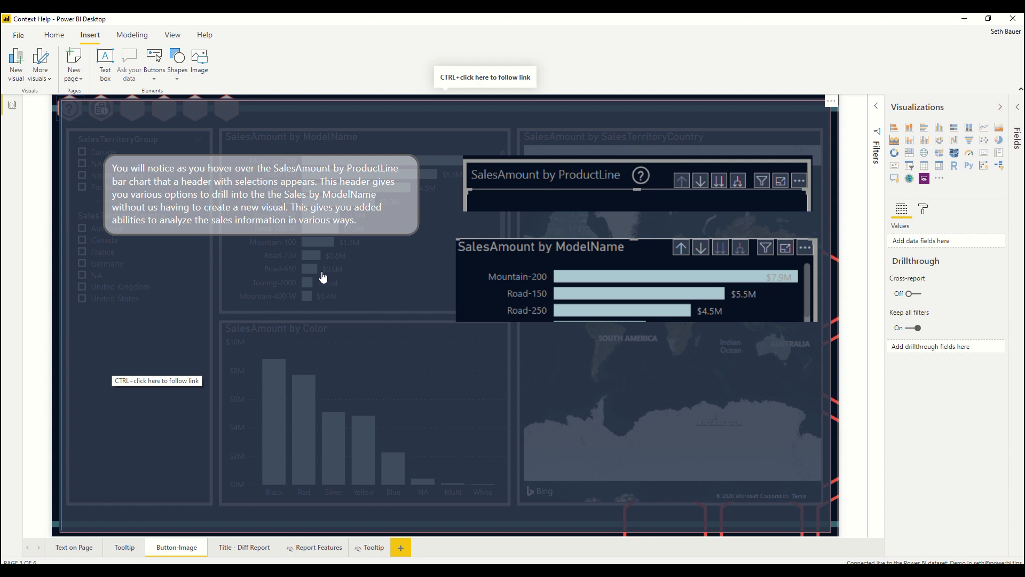
mouse_move(348, 327)
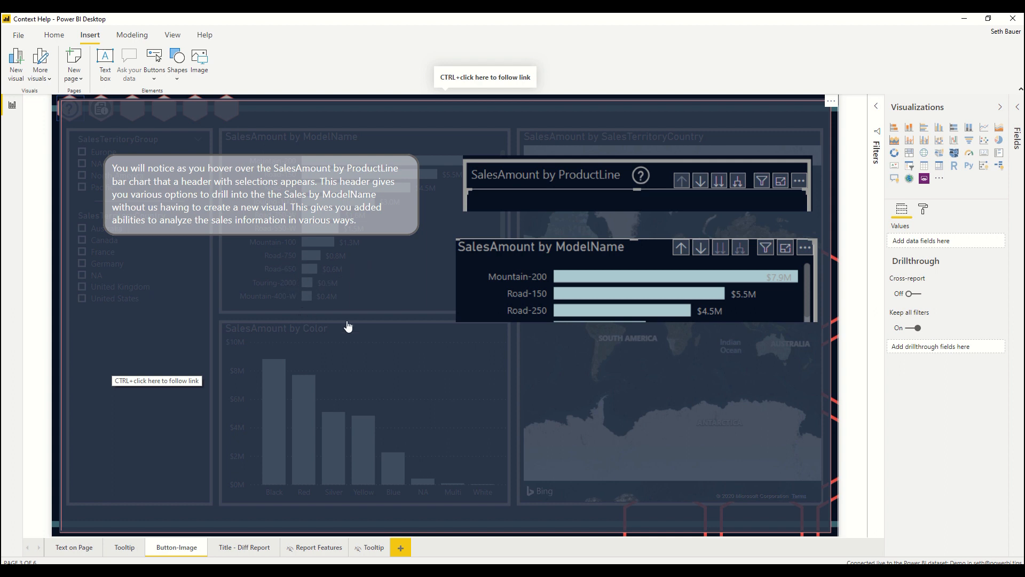
mouse_move(390, 403)
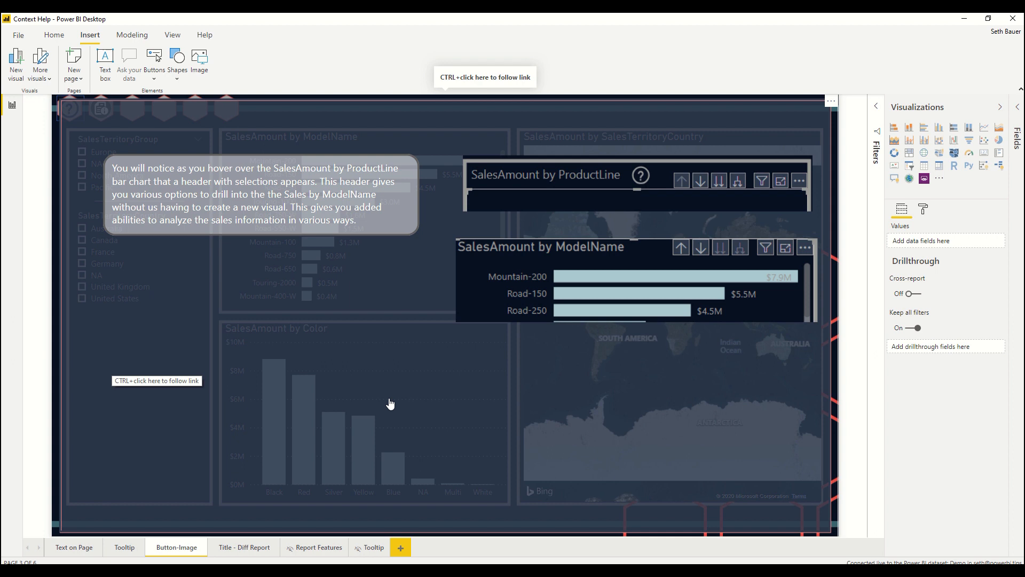
mouse_move(400, 431)
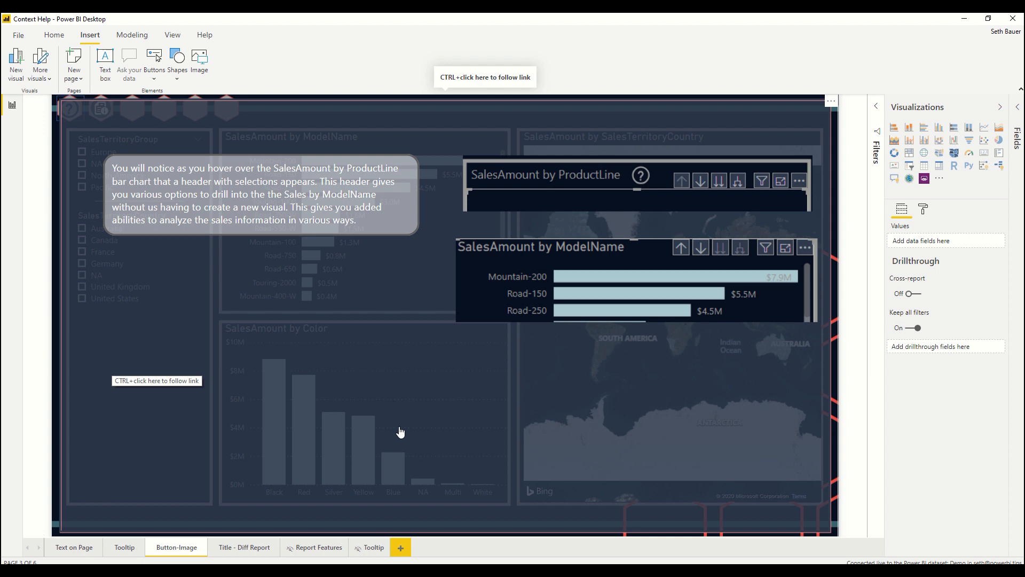
mouse_move(329, 269)
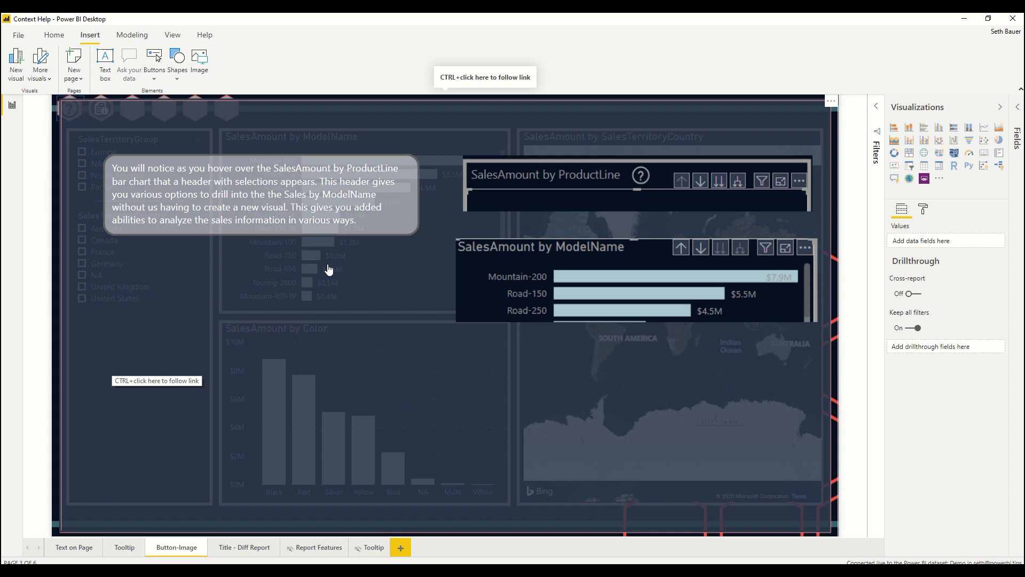
mouse_move(333, 292)
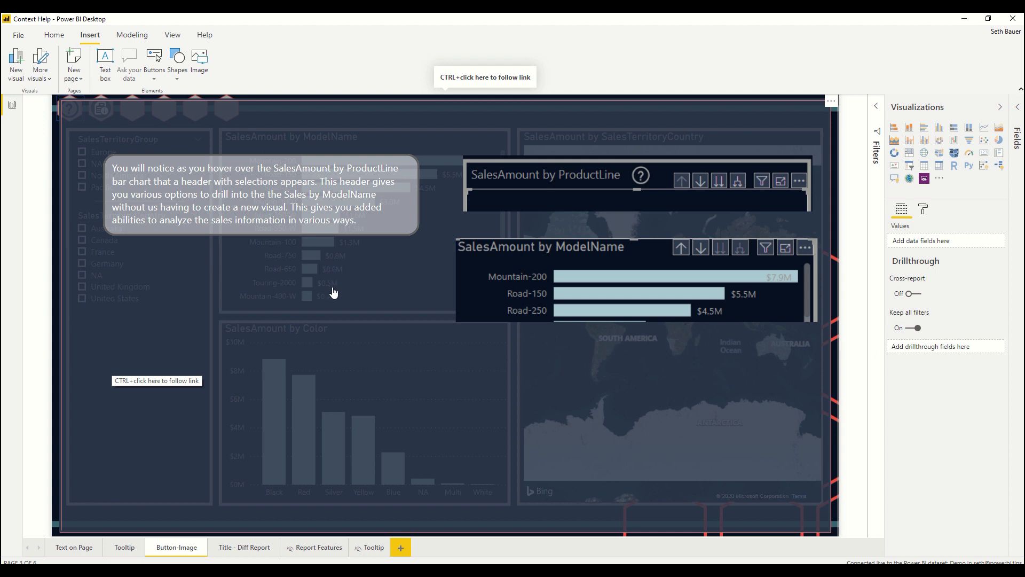
mouse_move(90, 34)
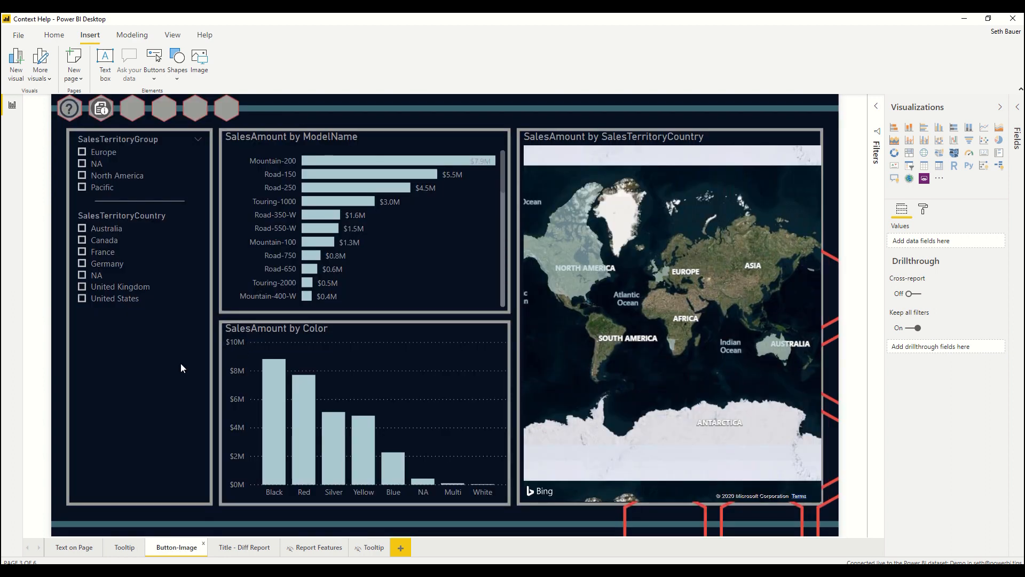
Bring up the View ribbon with its pane options.
click(172, 34)
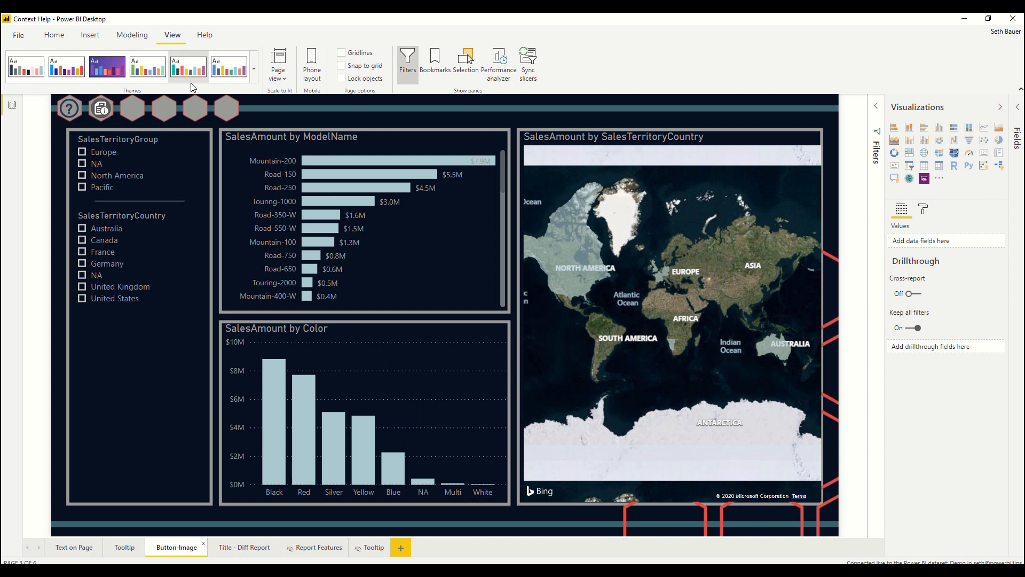
Show the Bookmarks and Selection panes and apply the Overlay bookmark.
click(434, 59)
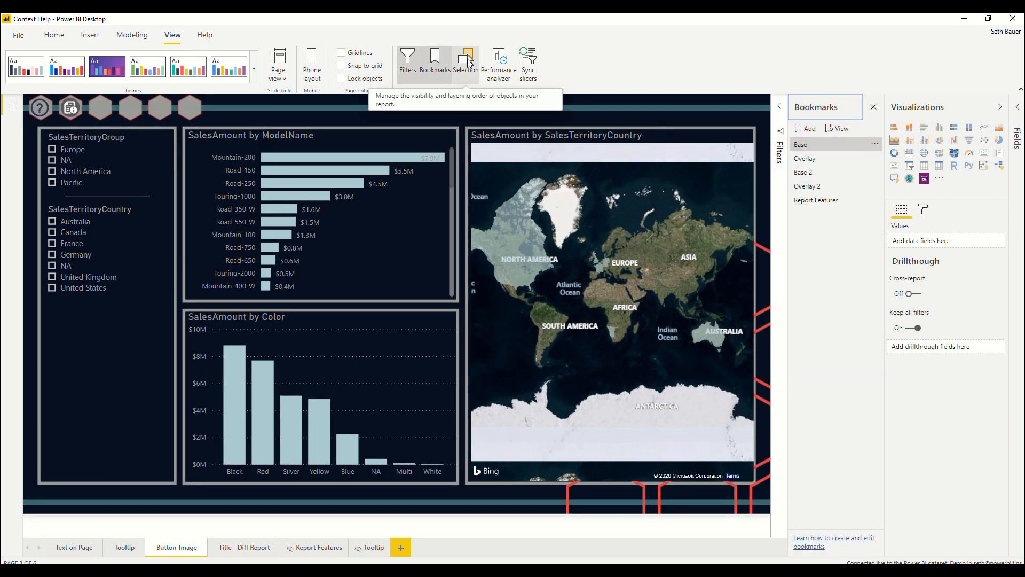
click(466, 62)
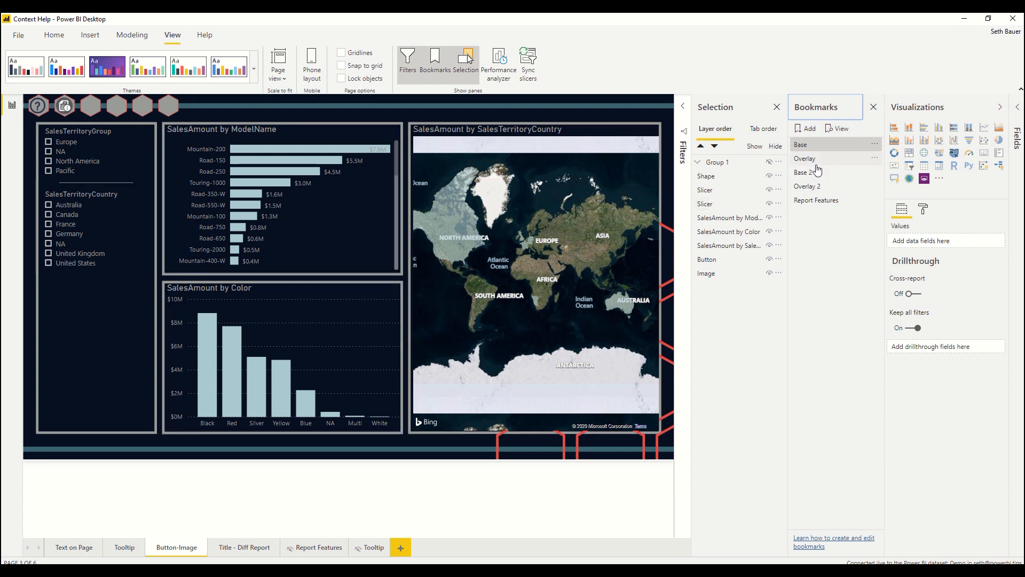
click(805, 160)
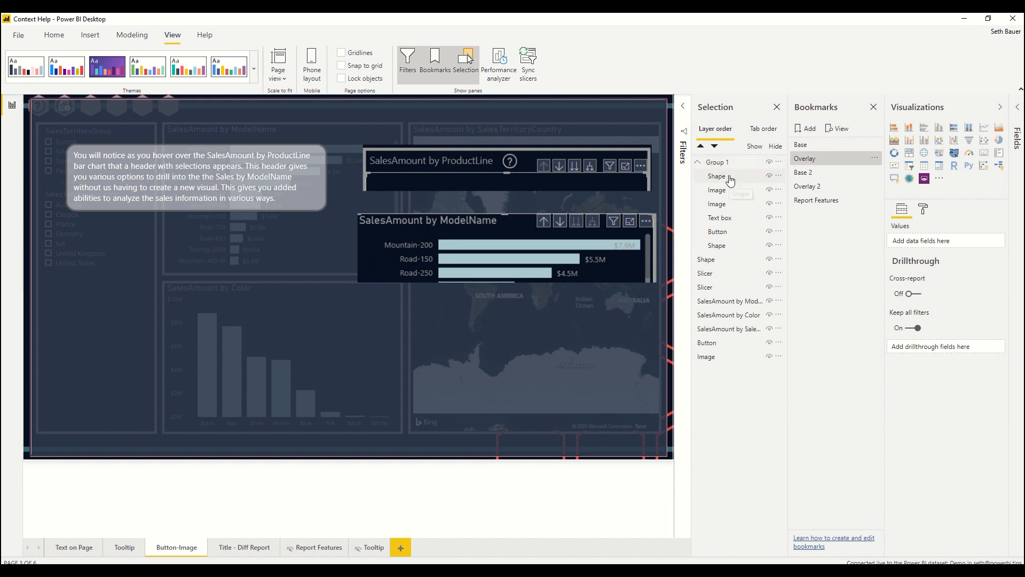
Confirm the overlay shape's Action targets the Base bookmark, then apply Base to hide the overlay.
click(716, 176)
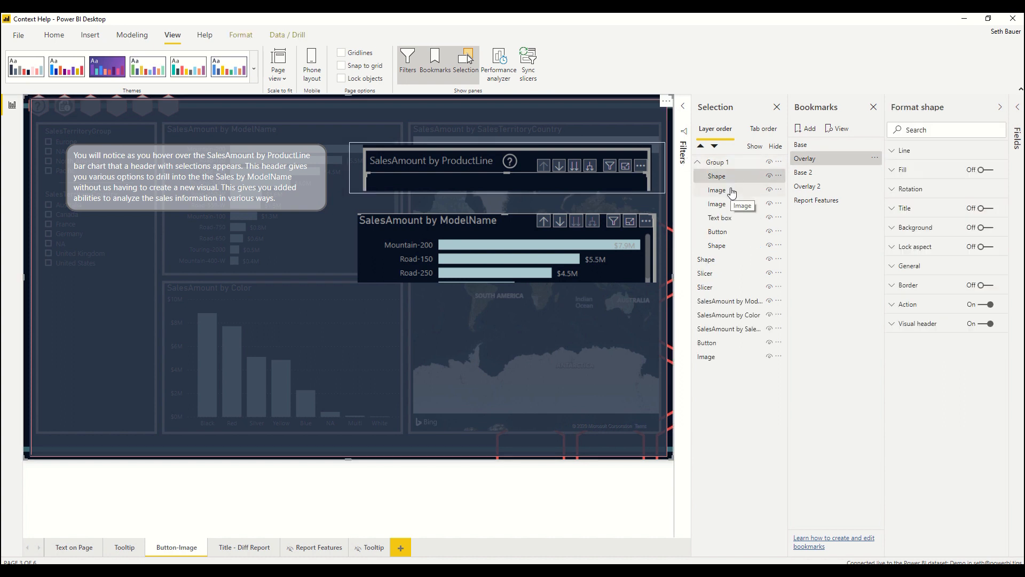
click(716, 202)
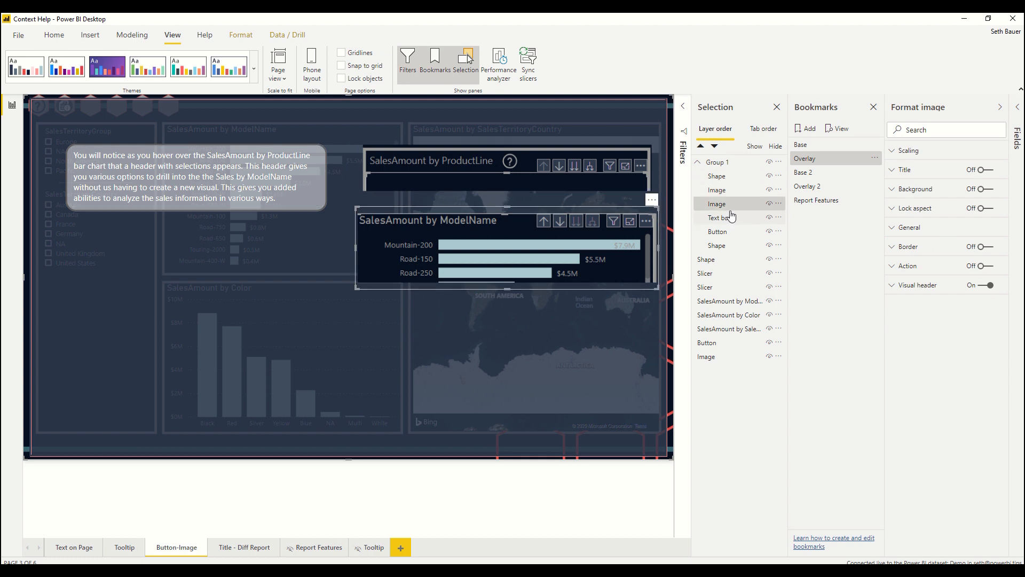
click(716, 179)
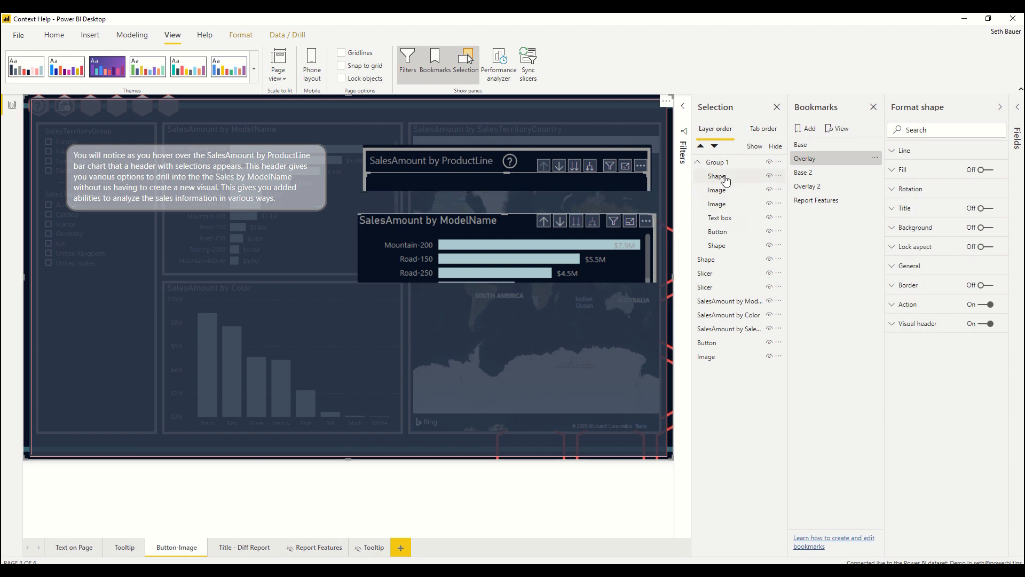
mouse_move(733, 218)
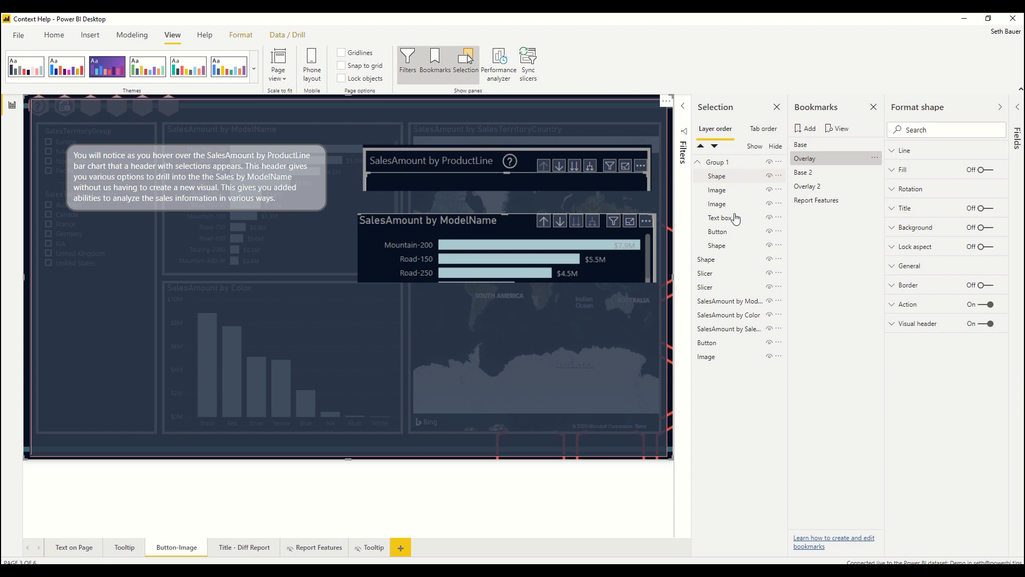
mouse_move(552, 395)
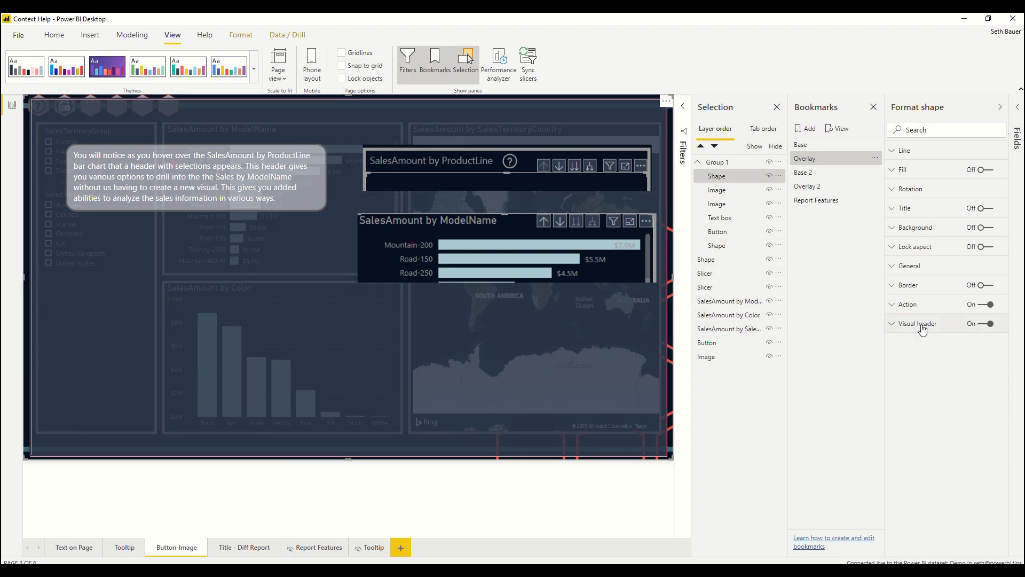
click(906, 304)
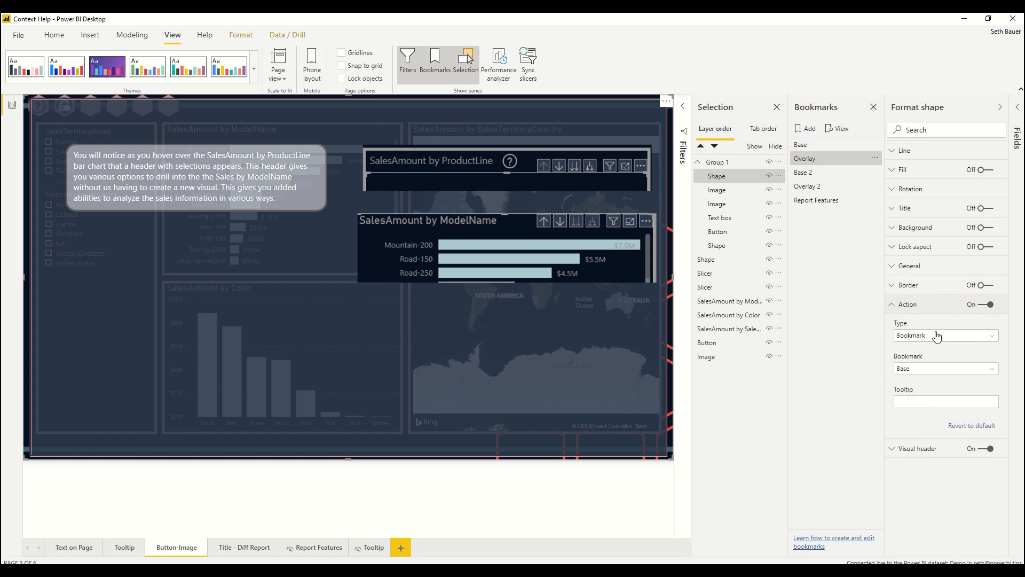
mouse_move(749, 221)
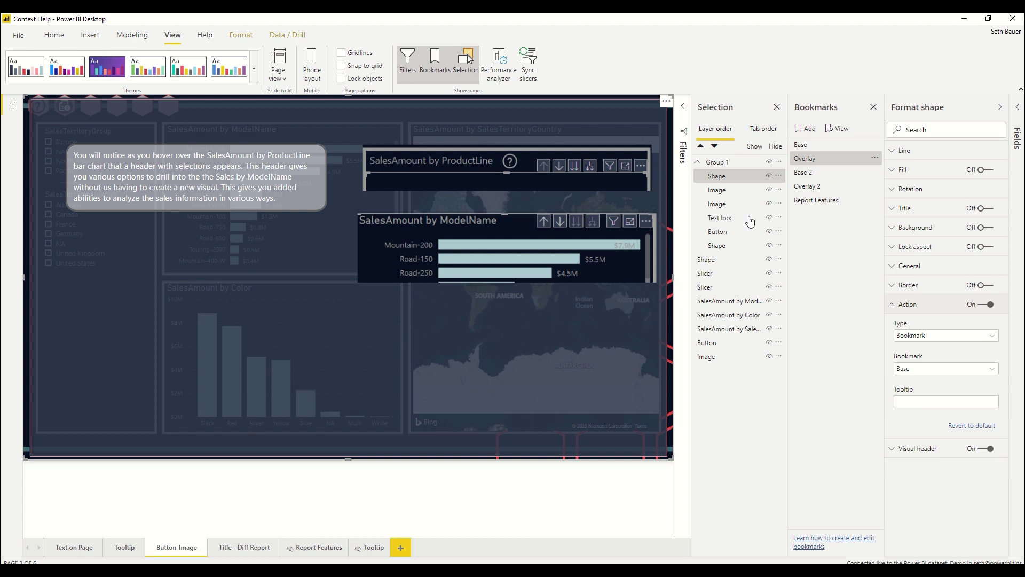
click(800, 144)
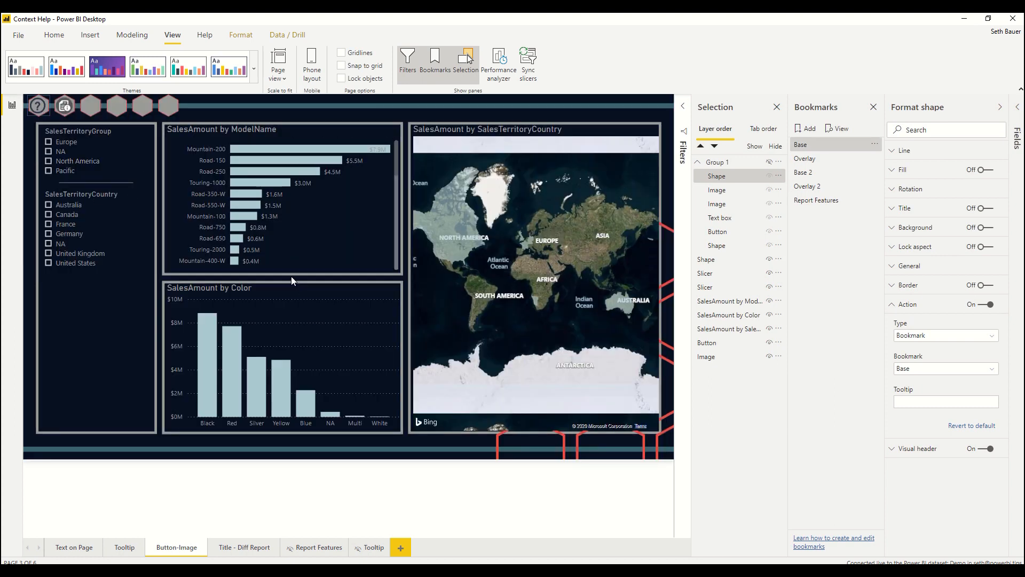
mouse_move(118, 390)
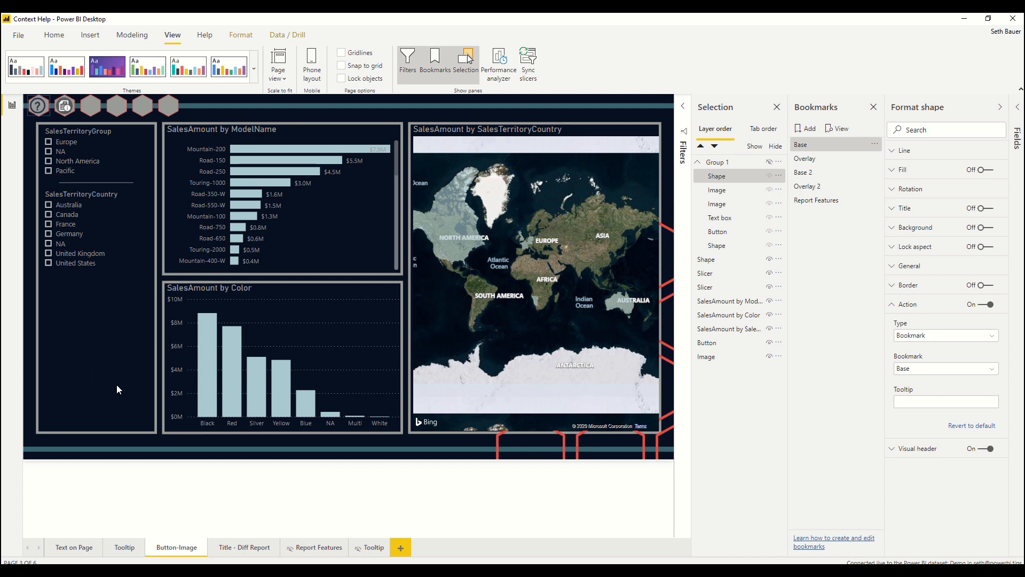
mouse_move(110, 359)
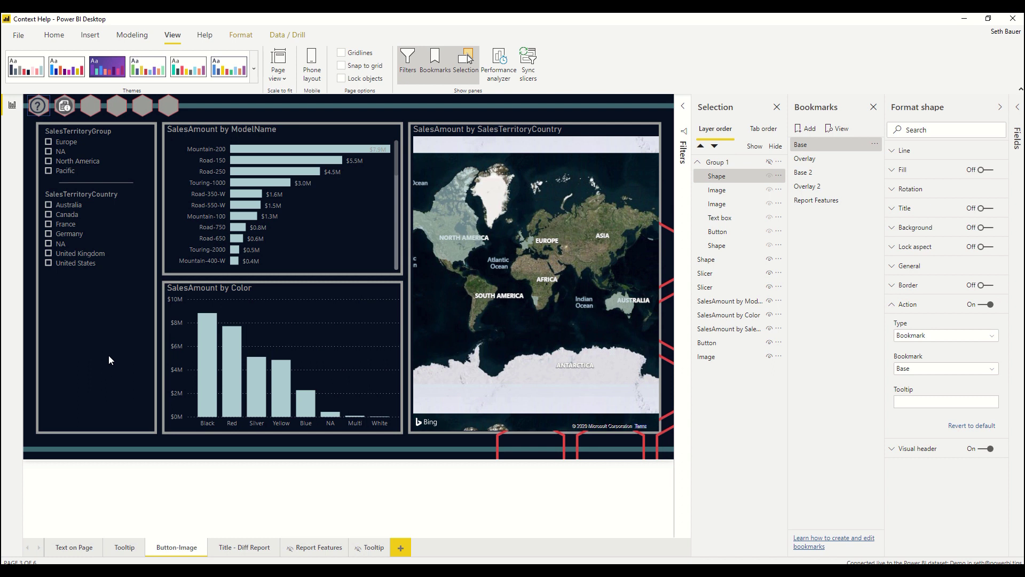
mouse_move(76, 278)
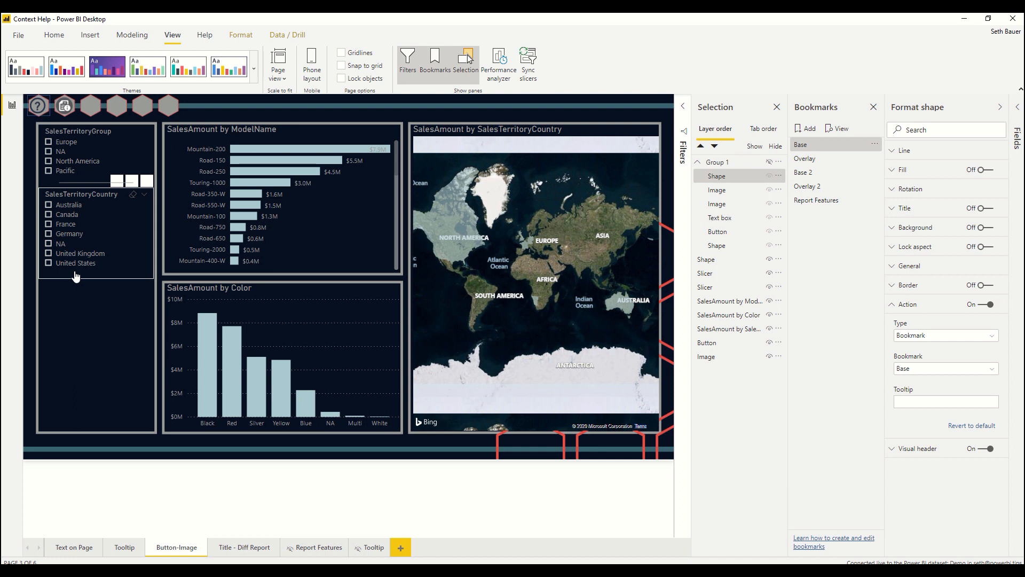
mouse_move(74, 256)
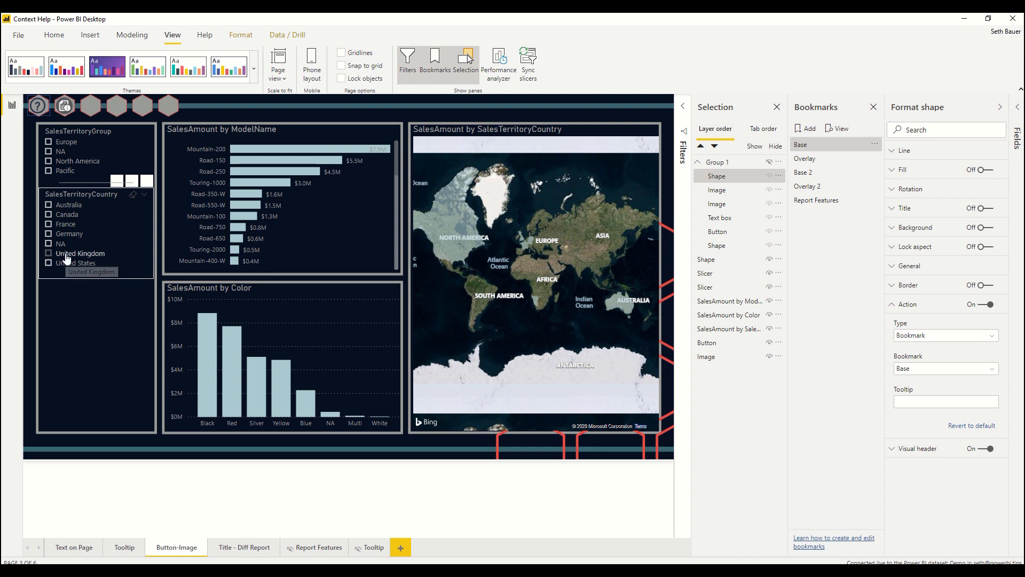
mouse_move(69, 257)
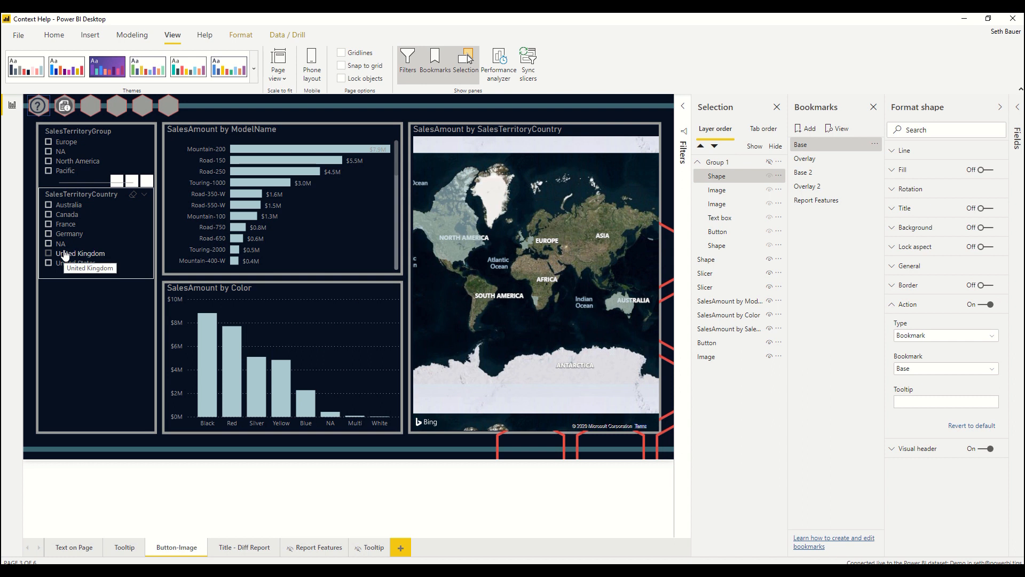
mouse_move(70, 131)
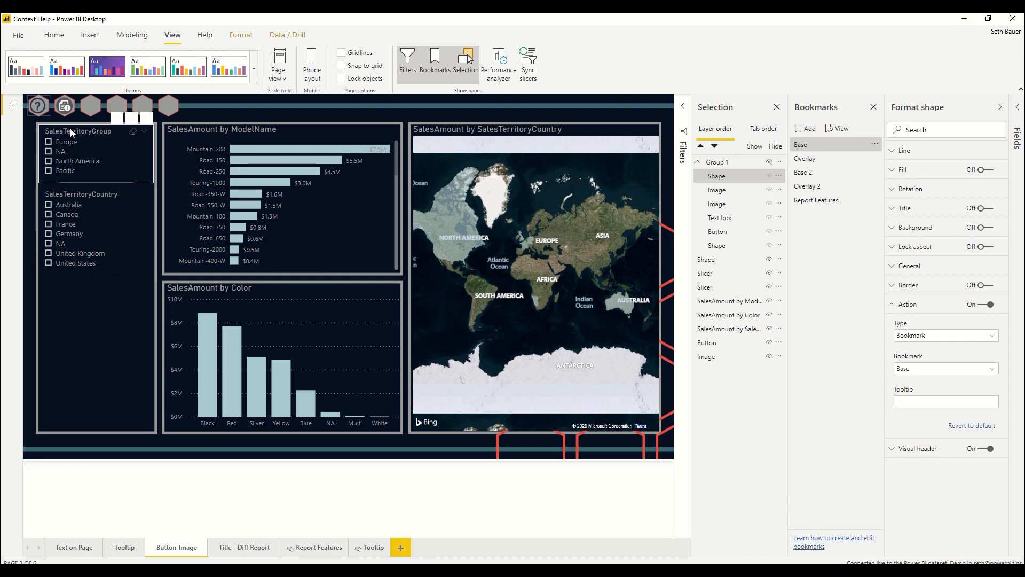
mouse_move(63, 106)
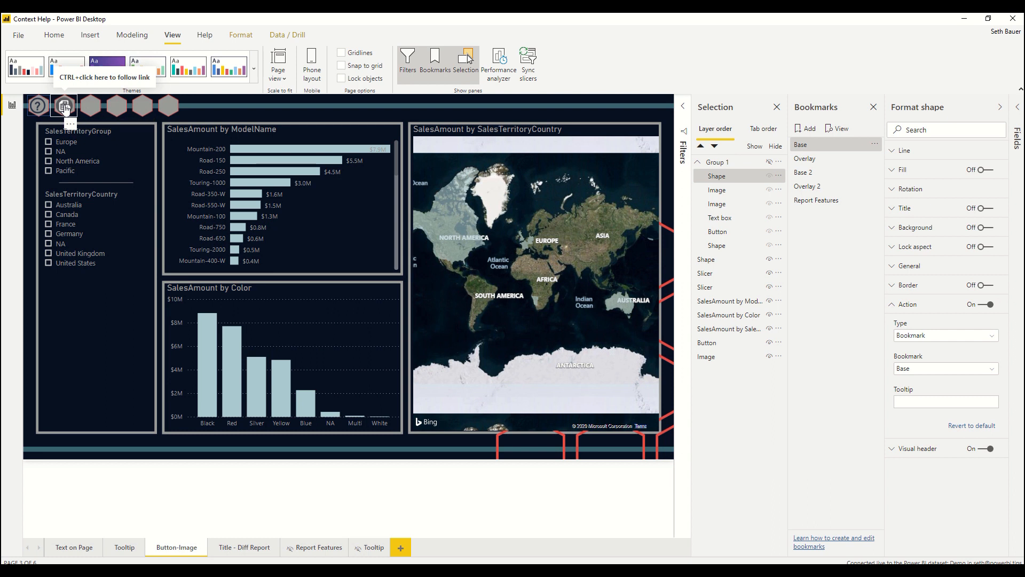
click(319, 547)
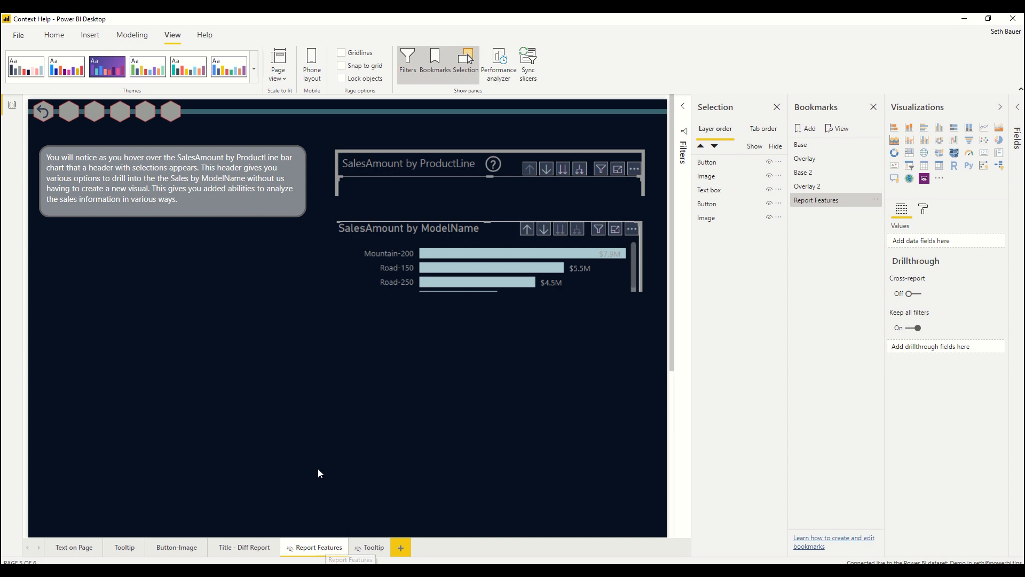
mouse_move(311, 473)
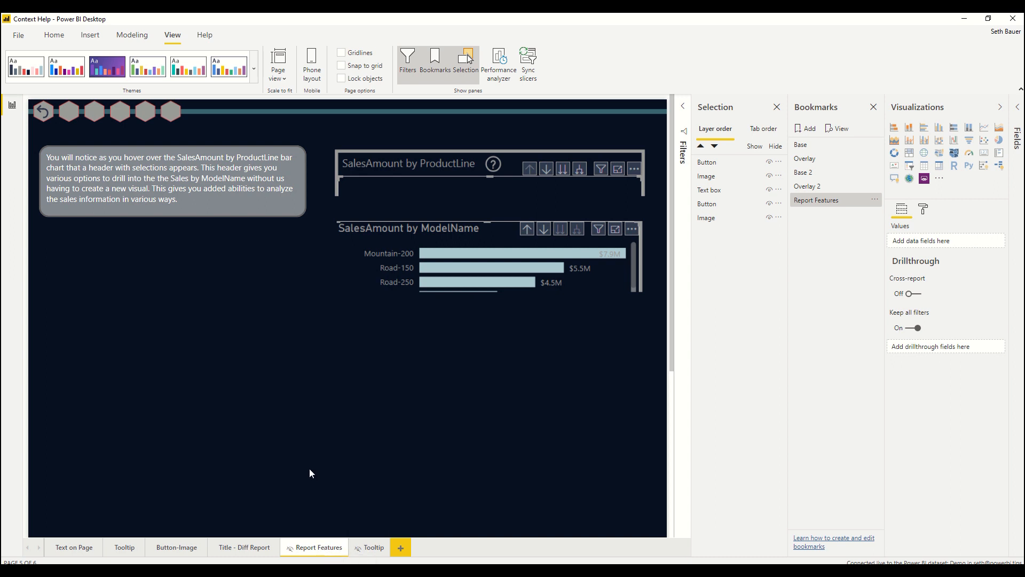
mouse_move(258, 327)
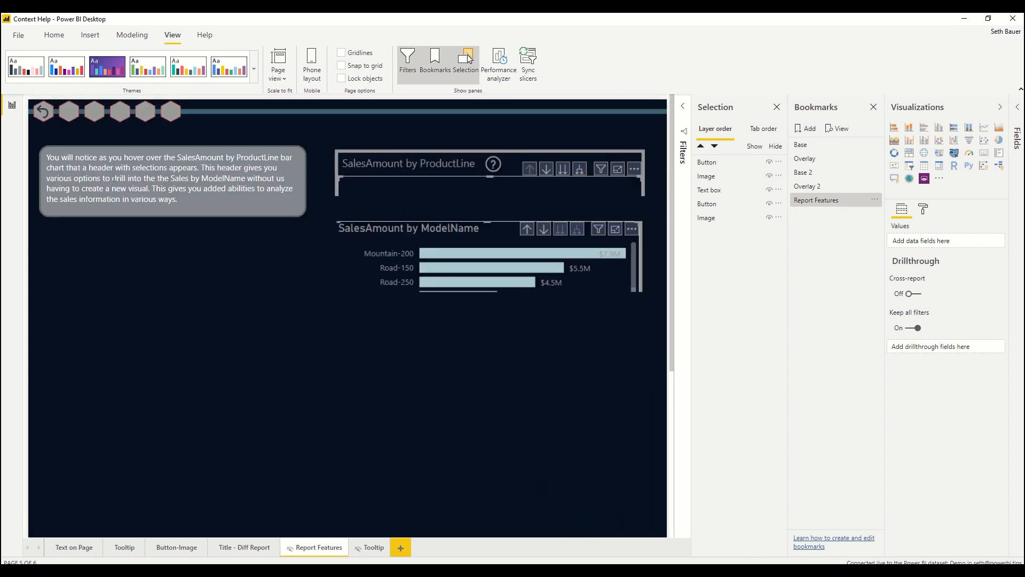
mouse_move(42, 112)
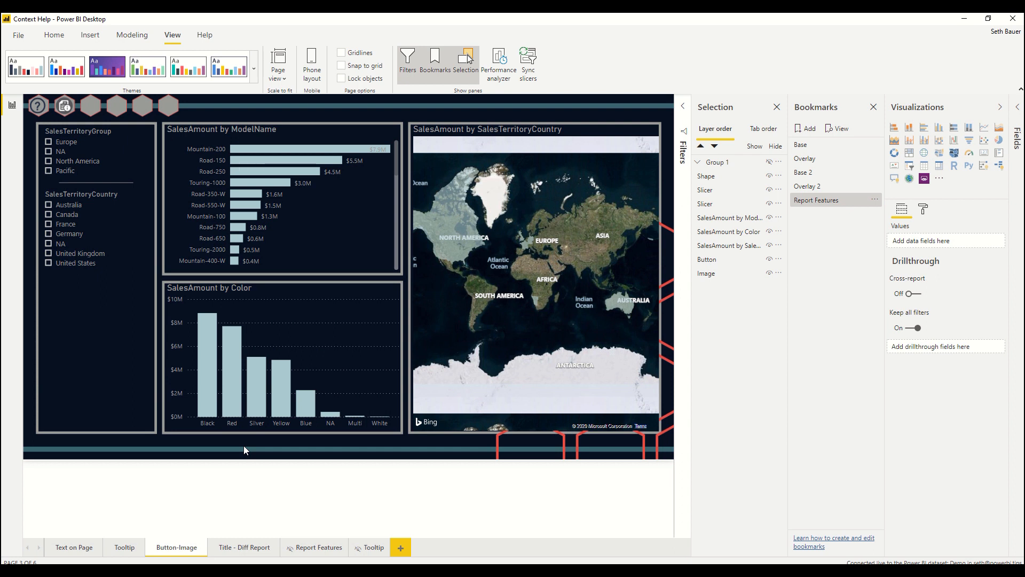
Select the question-mark help button on the Title - Diff Report page.
click(243, 547)
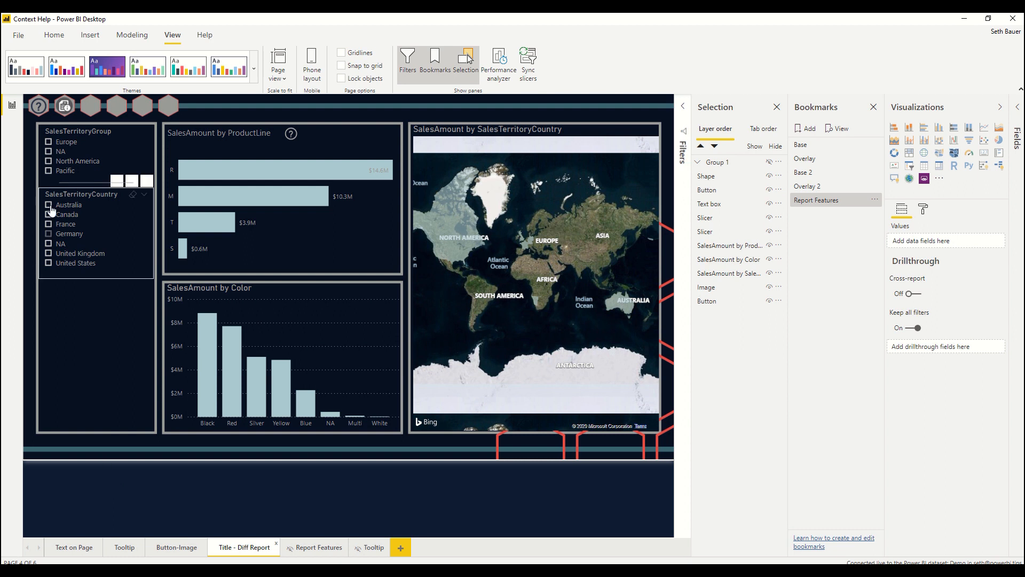
mouse_move(38, 106)
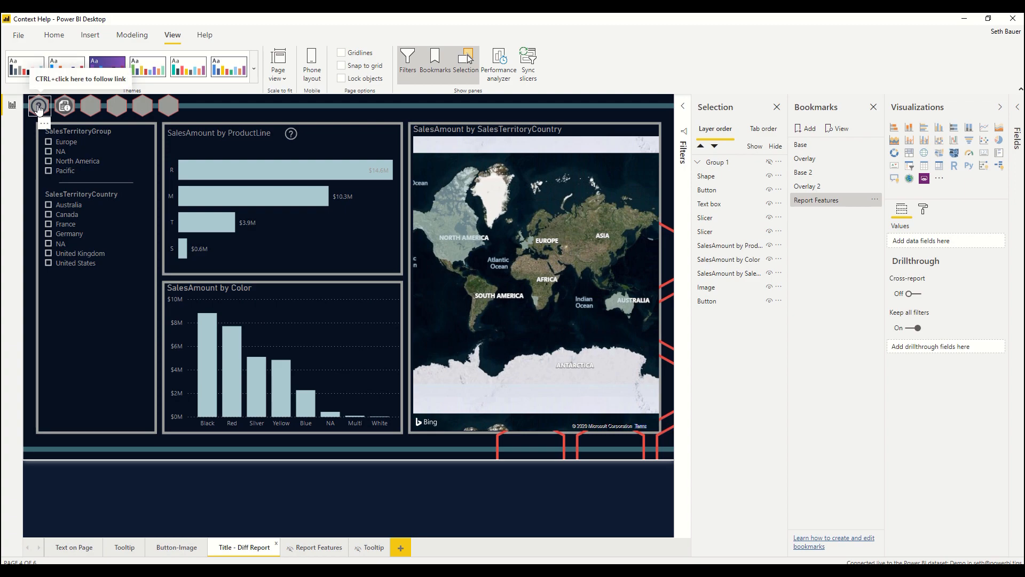
click(39, 106)
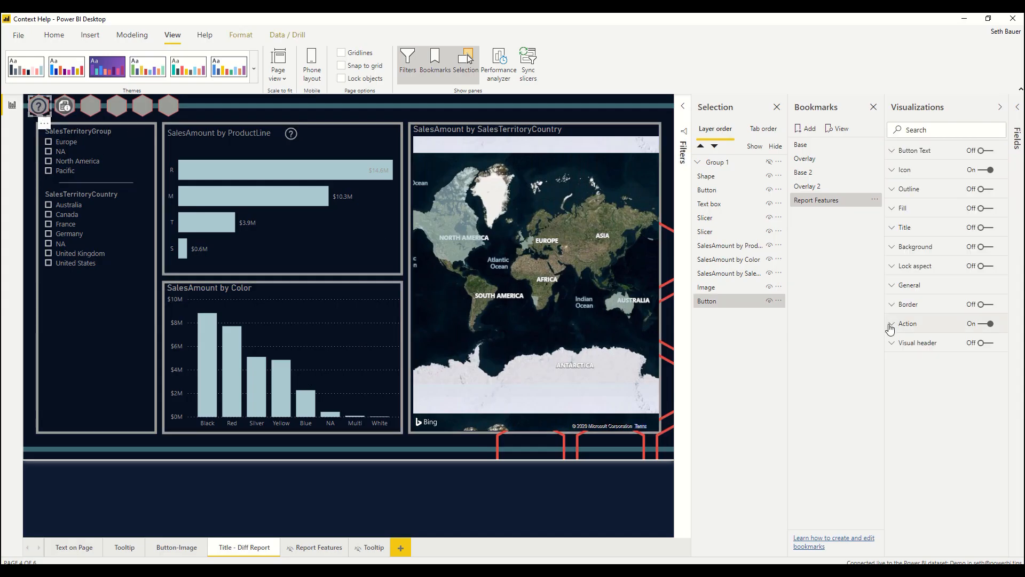
Expand the help button's Action settings to reveal its powerbi.com Web URL link.
click(908, 322)
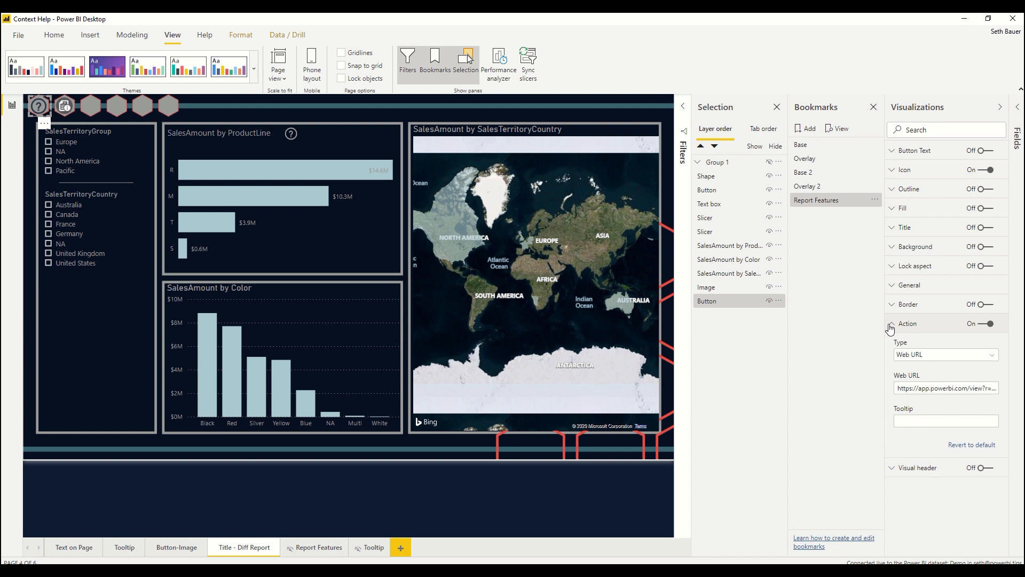
mouse_move(959, 358)
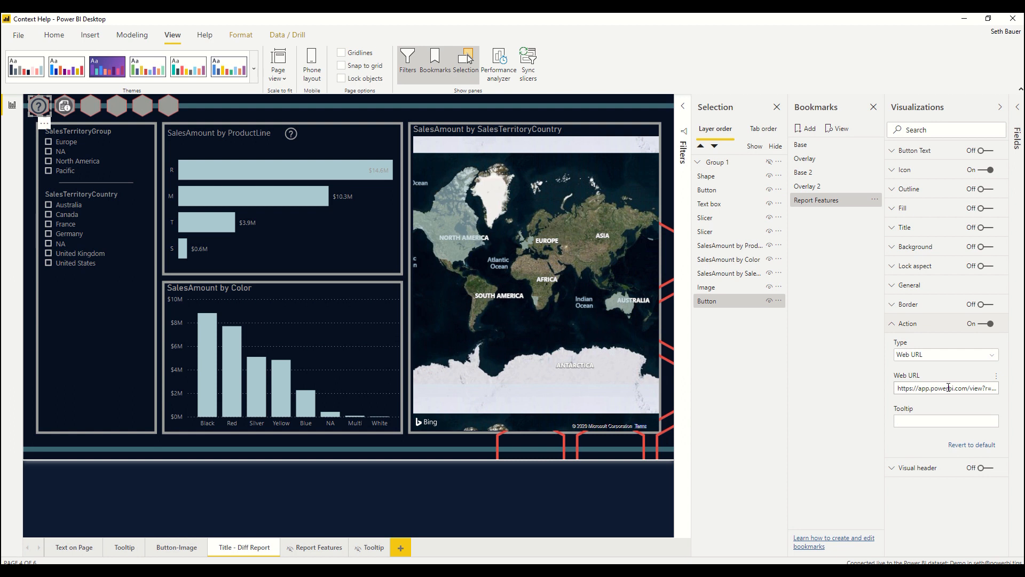
mouse_move(941, 407)
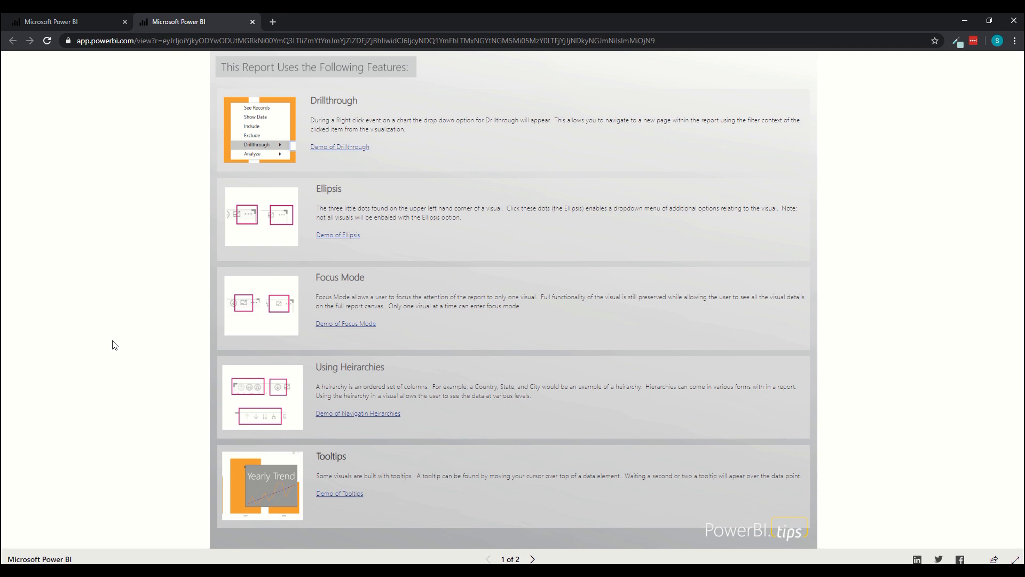
mouse_move(147, 345)
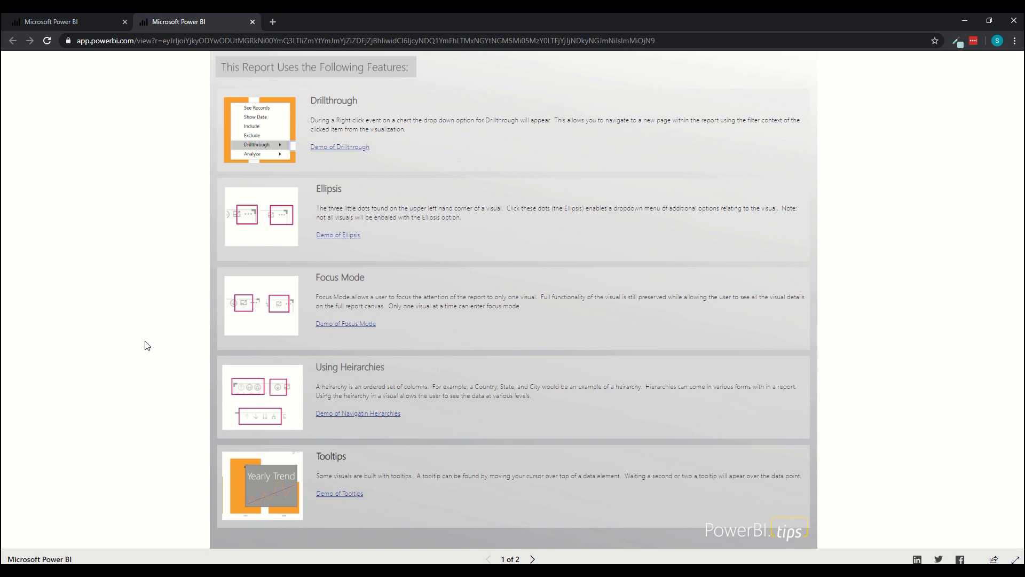
mouse_move(210, 262)
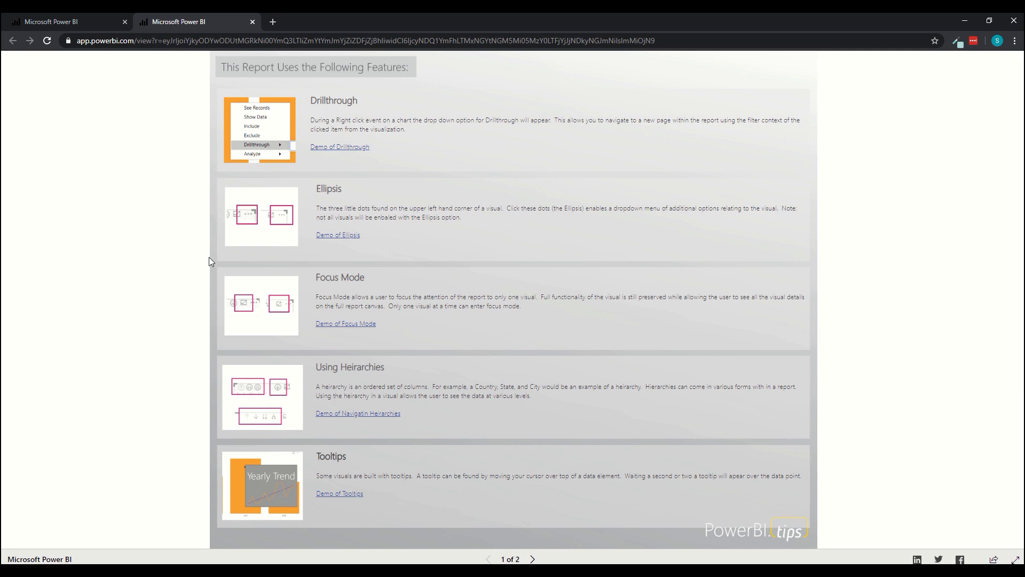
mouse_move(161, 363)
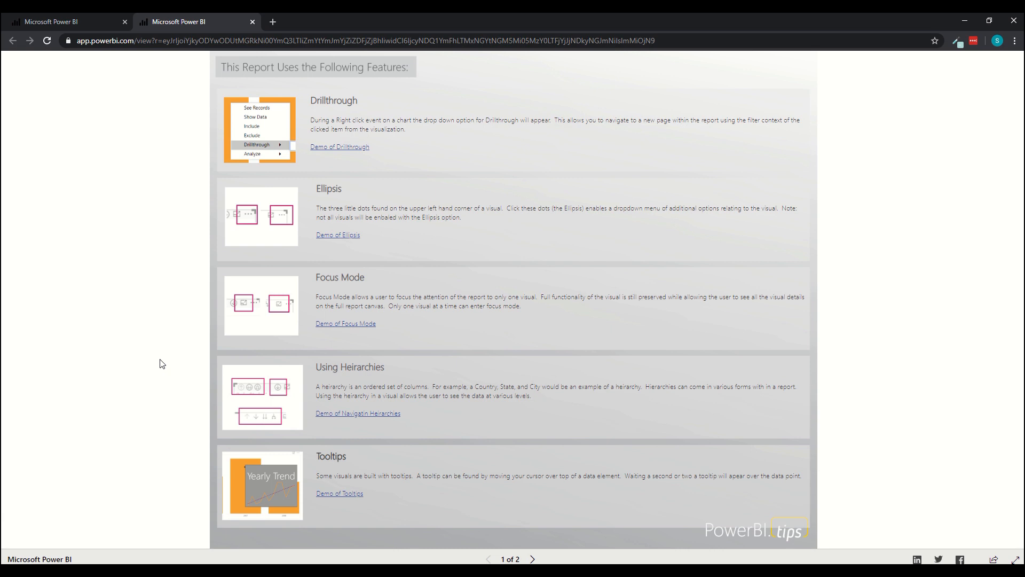
mouse_move(234, 502)
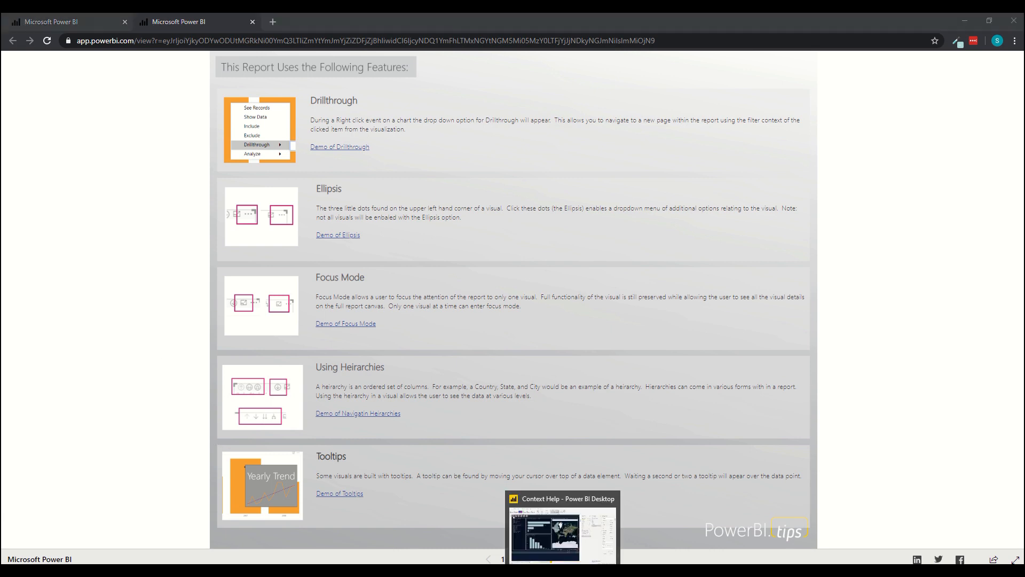
Bring Power BI Desktop back to the front from the browser via the taskbar.
click(561, 531)
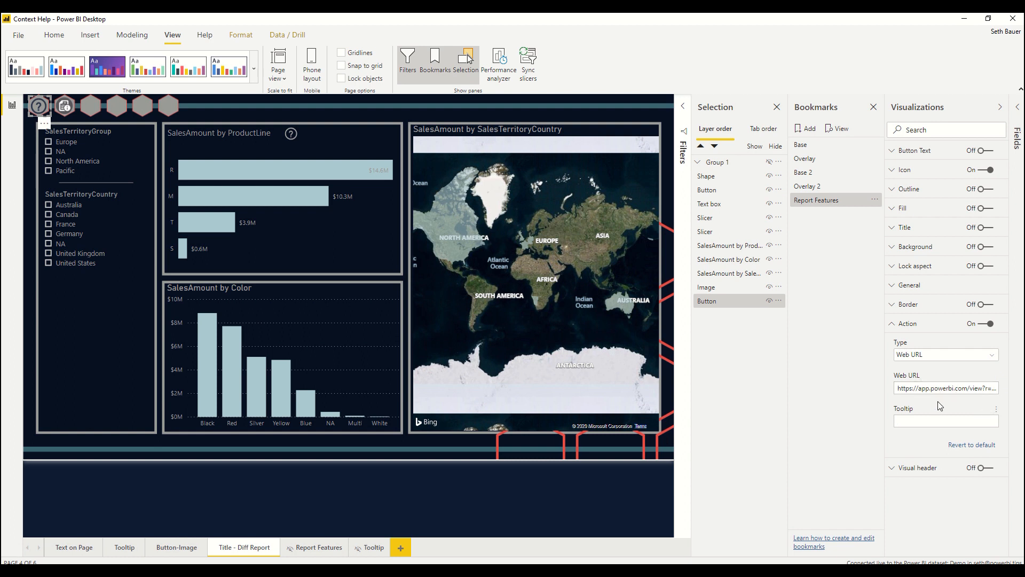
mouse_move(719, 449)
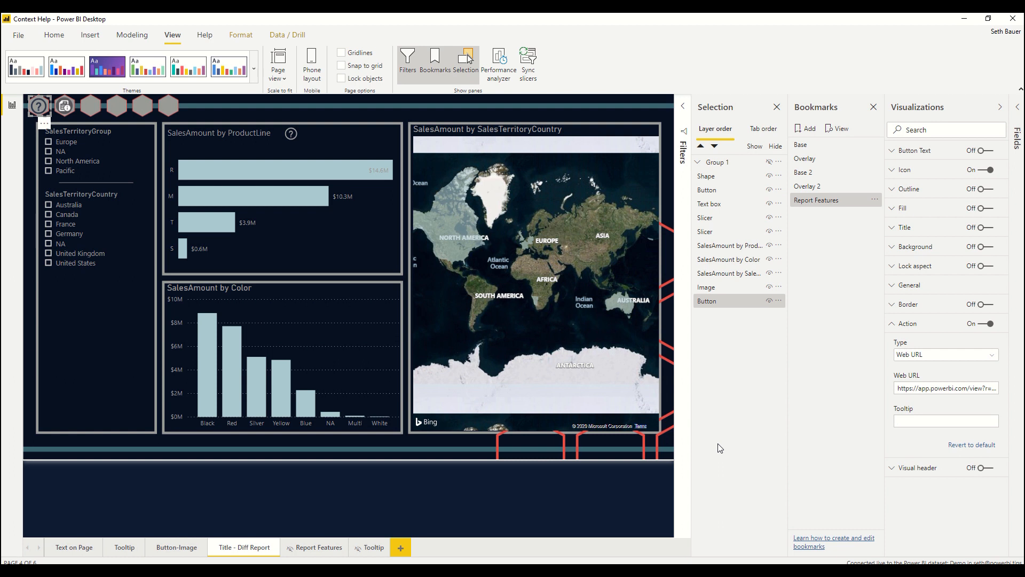